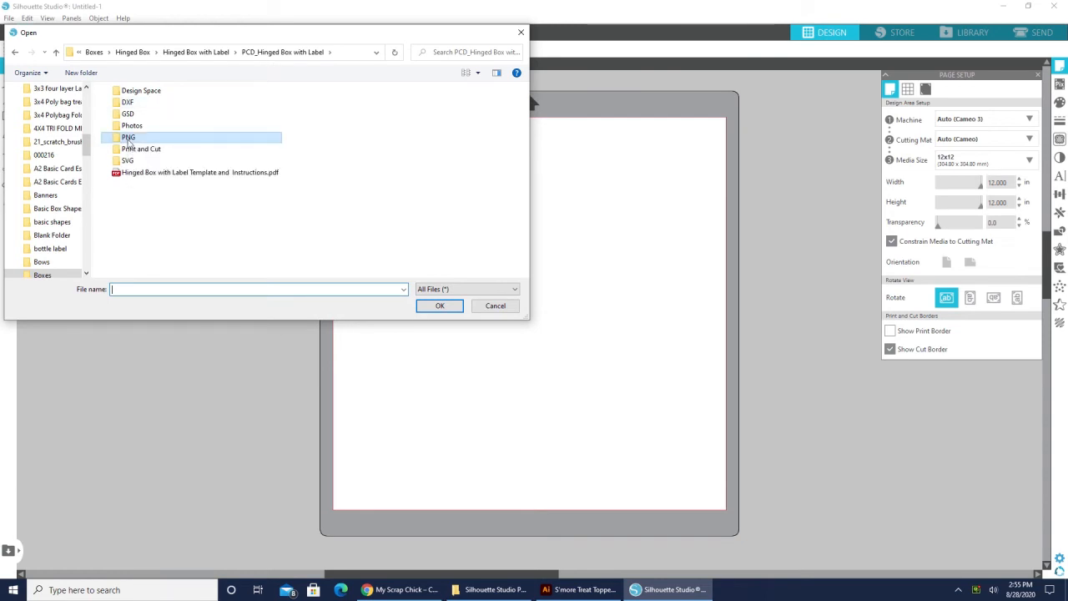
Open Bee Happy.png from the PNG labels folder in its own tab
{"action": "double_click", "coordinate": [128, 137]}
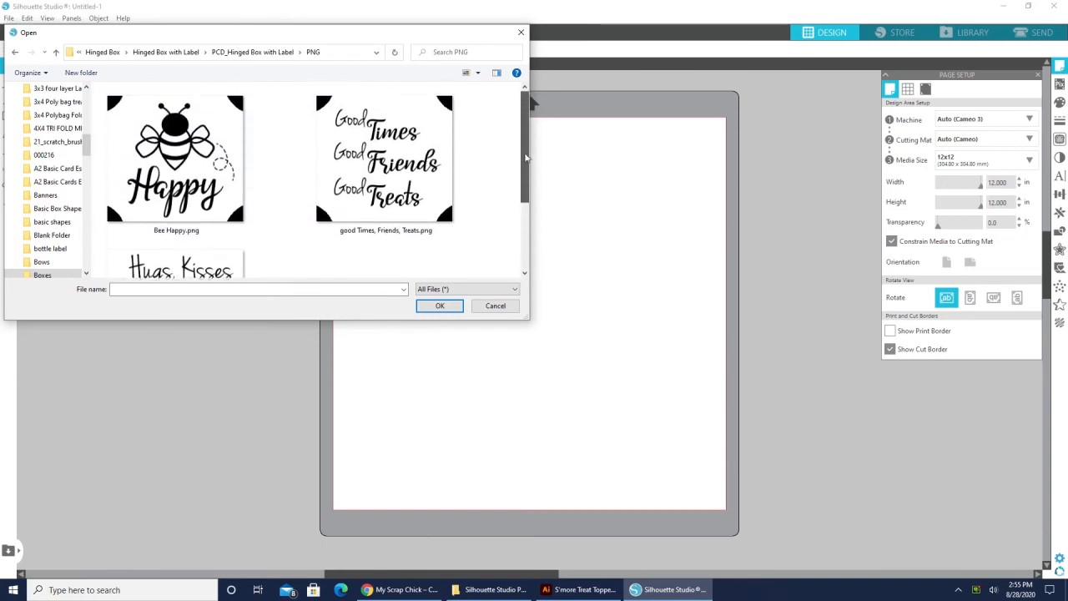
{"action": "left_click", "coordinate": [176, 159]}
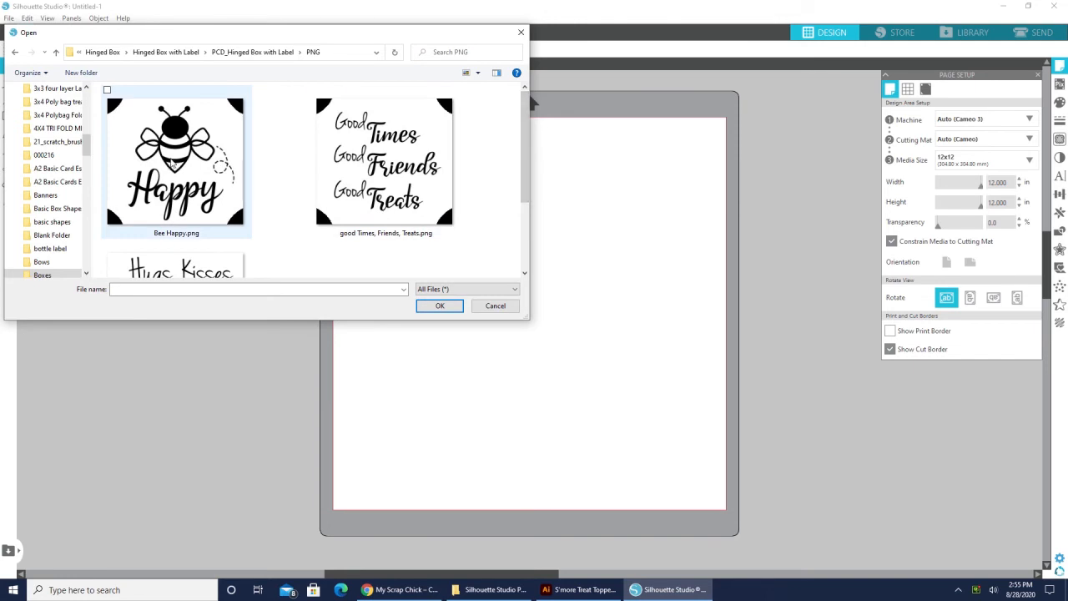
{"action": "left_click", "coordinate": [176, 159]}
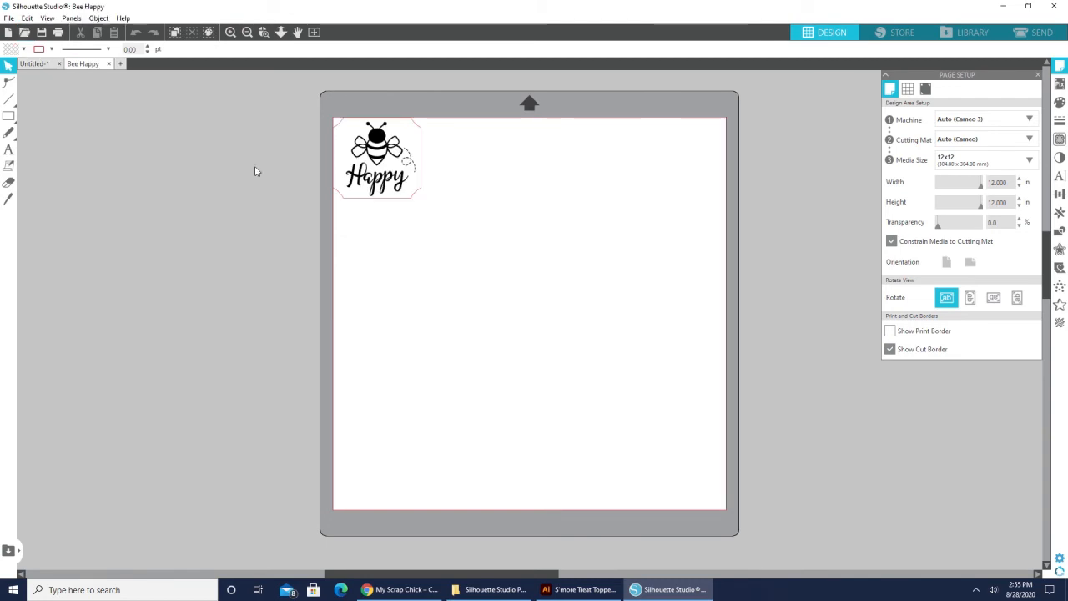
Move the Bee Happy label inward, away from the page's top-left corner
{"action": "left_click_drag", "start_coordinate": [377, 157], "coordinate": [432, 194]}
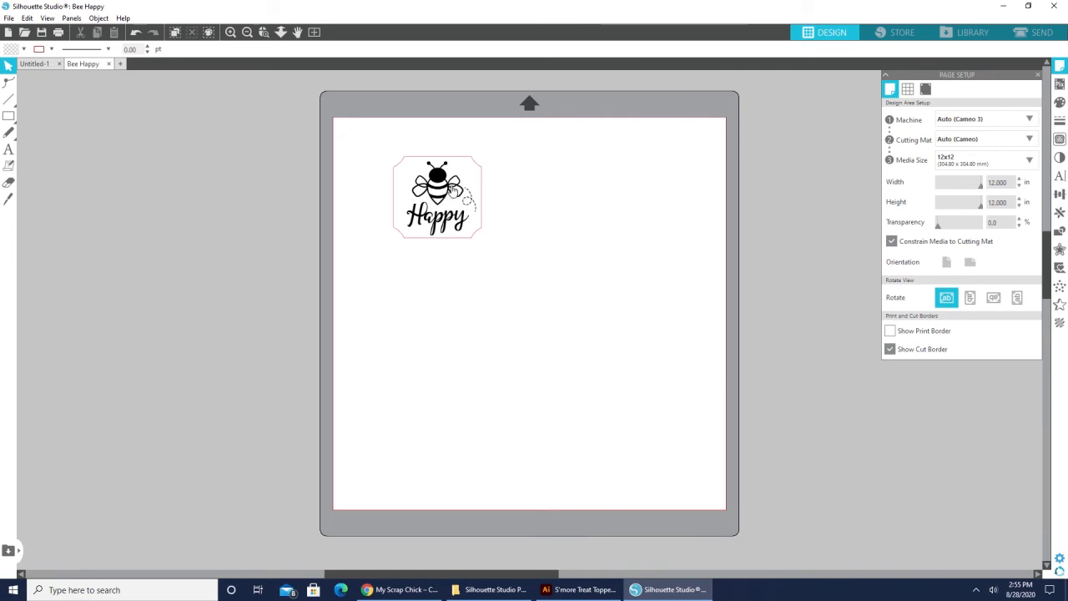
{"action": "mouse_move", "coordinate": [580, 288]}
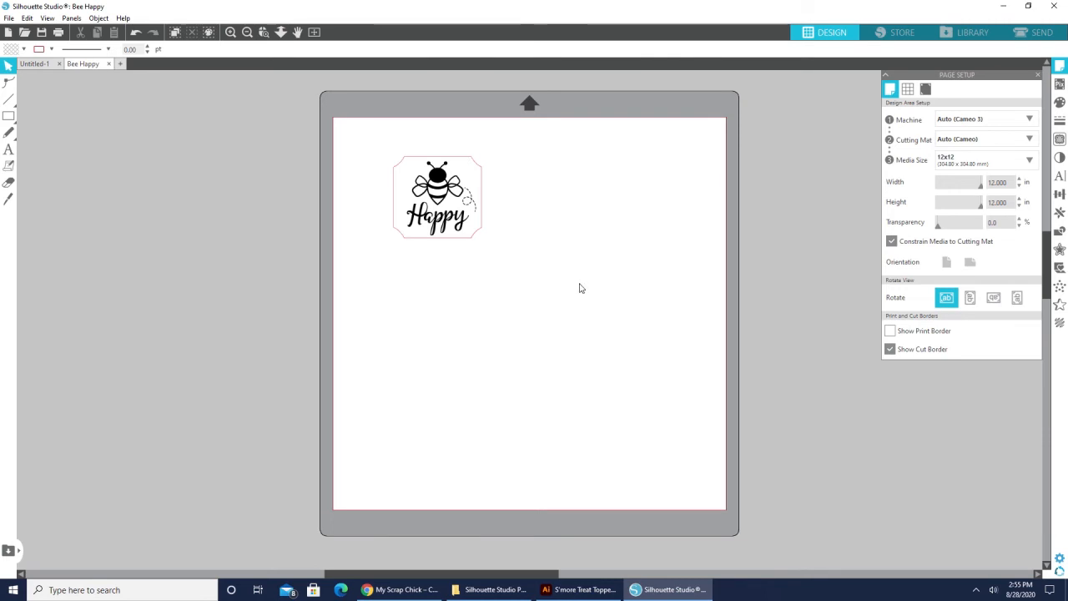
{"action": "mouse_move", "coordinate": [913, 171]}
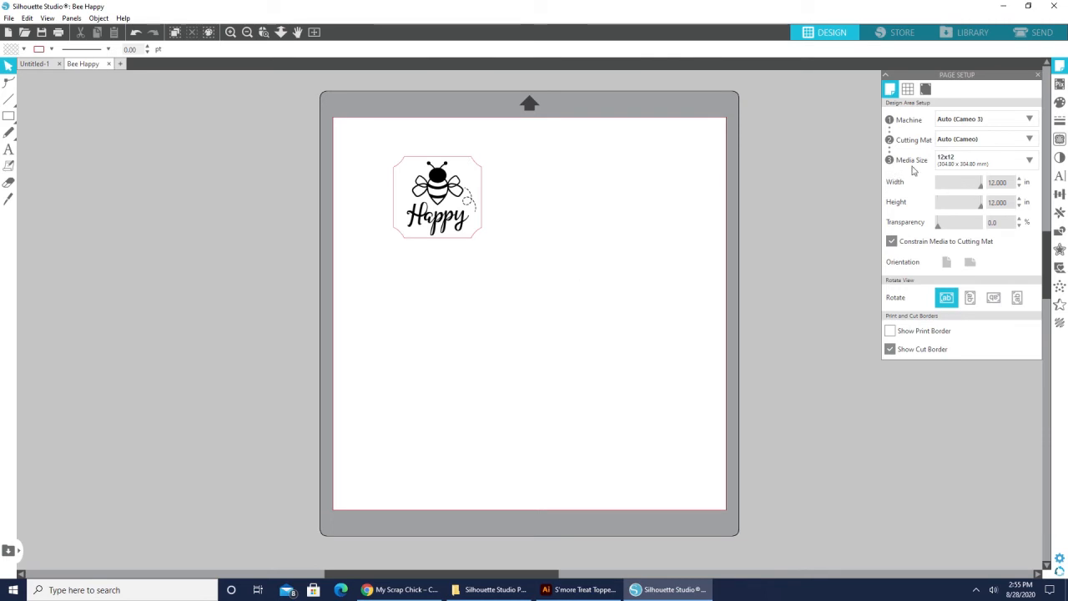
Set the page to Letter size, 8.5 x 11 inches, in portrait orientation
{"action": "left_click", "coordinate": [1029, 160]}
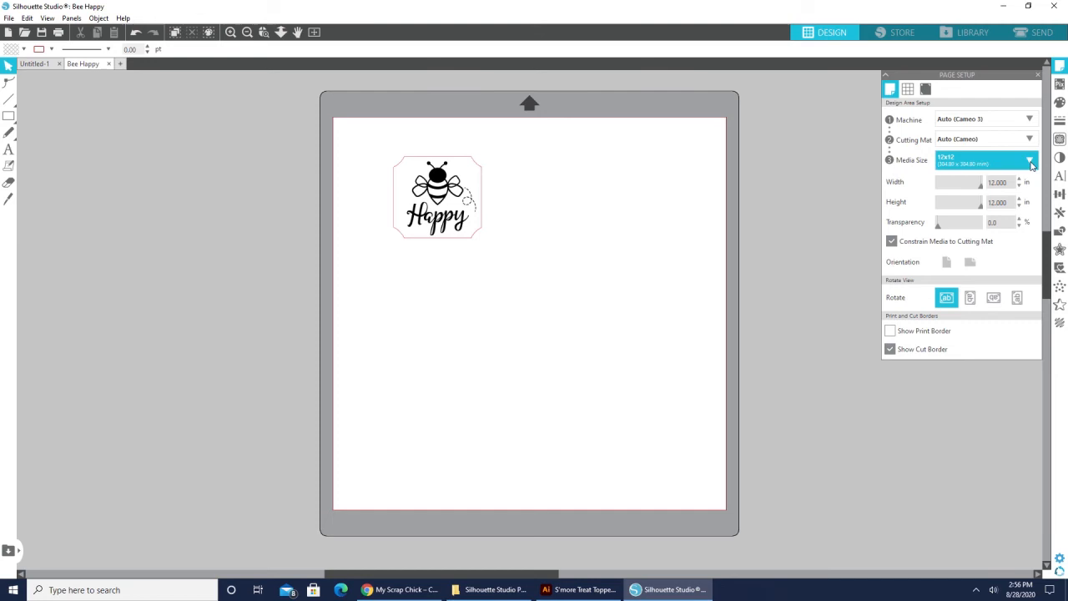
{"action": "left_click", "coordinate": [1030, 160]}
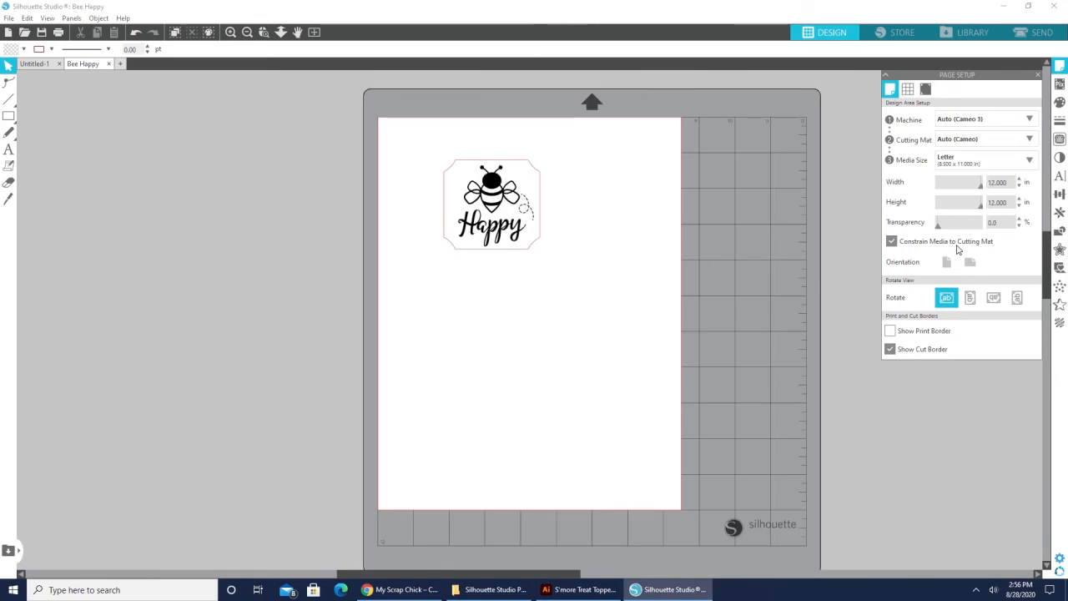
{"action": "left_click", "coordinate": [947, 261]}
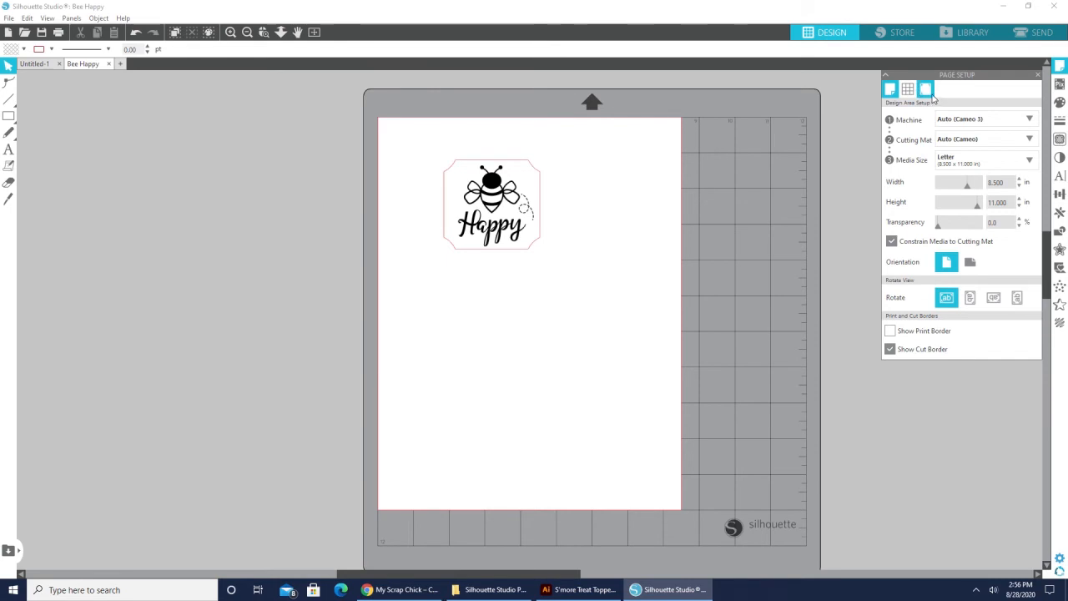
{"action": "mouse_move", "coordinate": [926, 89]}
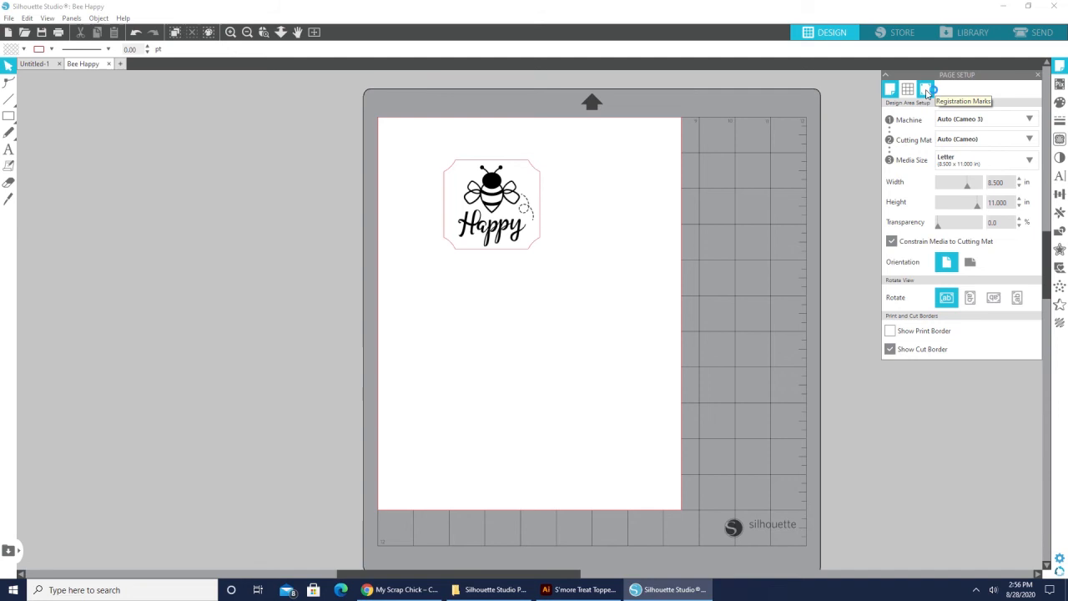
Turn registration marks on in Page Setup
{"action": "left_click", "coordinate": [926, 89]}
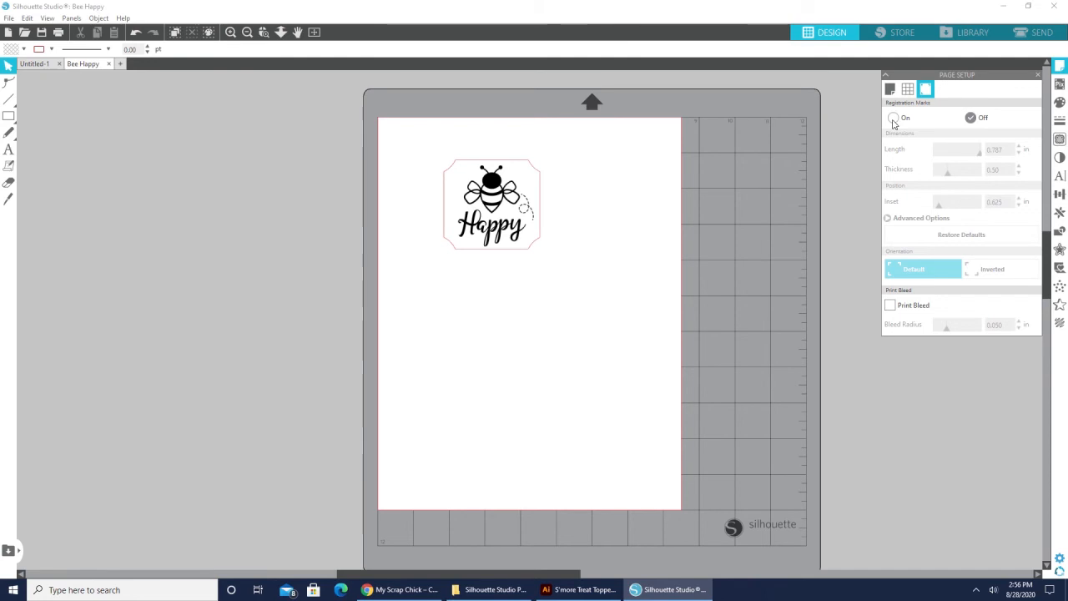
{"action": "left_click", "coordinate": [894, 117]}
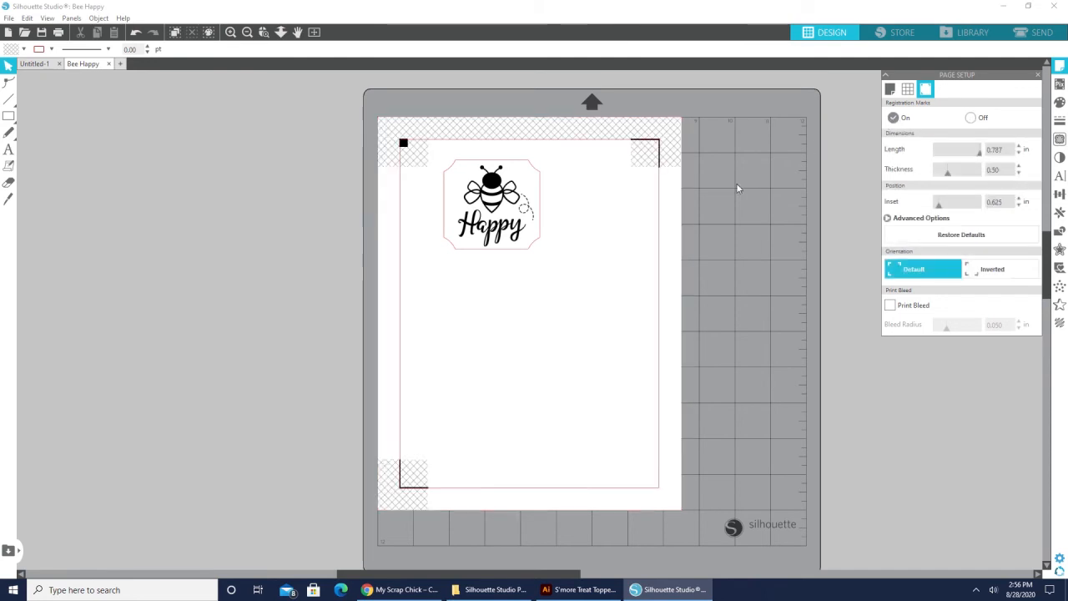
{"action": "mouse_move", "coordinate": [378, 171]}
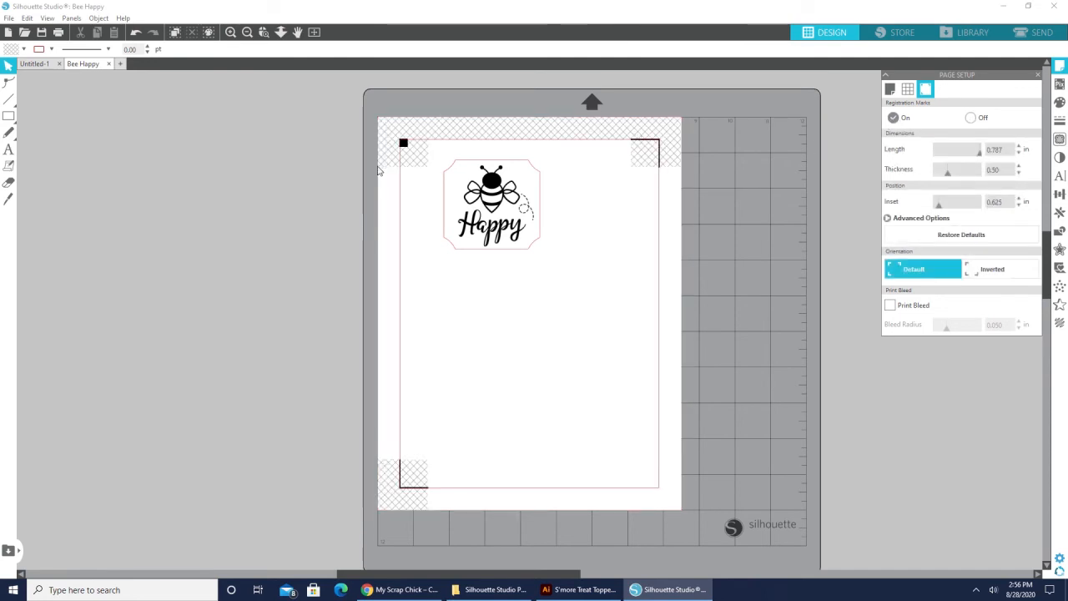
{"action": "mouse_move", "coordinate": [332, 460]}
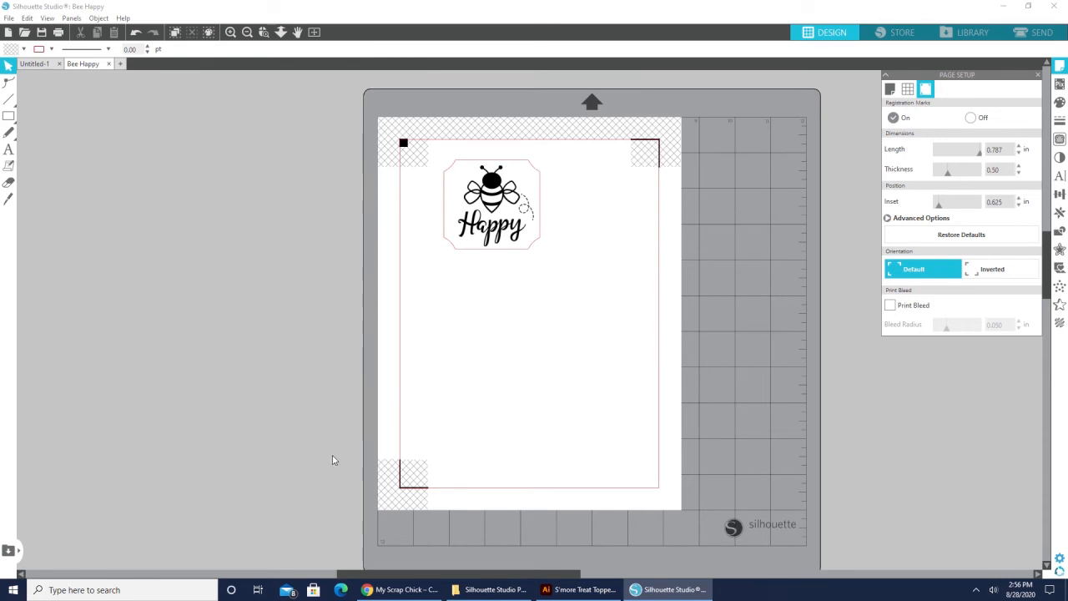
{"action": "mouse_move", "coordinate": [399, 429]}
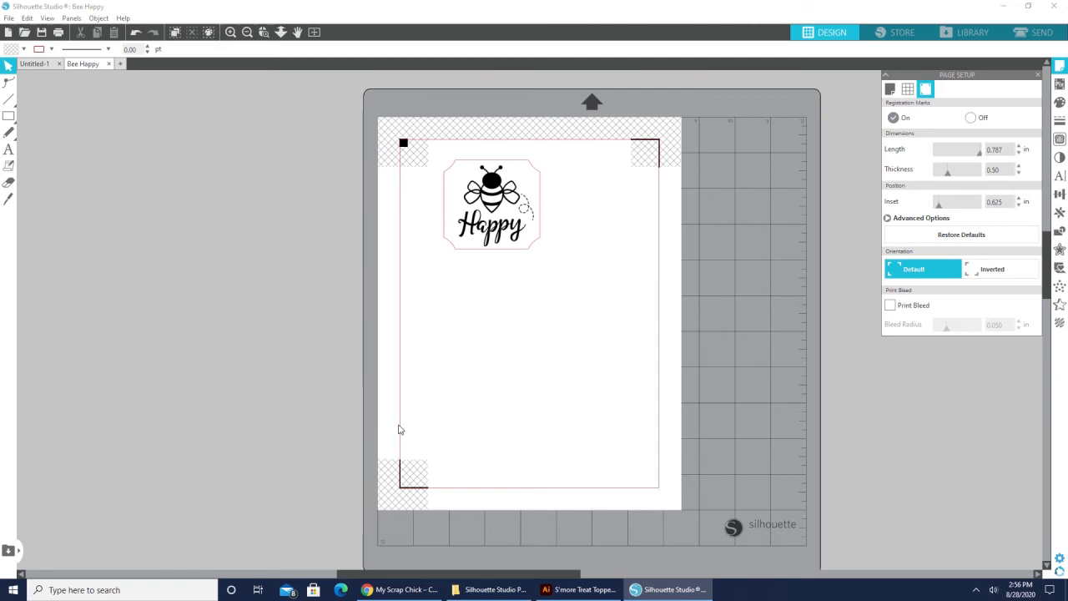
{"action": "mouse_move", "coordinate": [408, 156]}
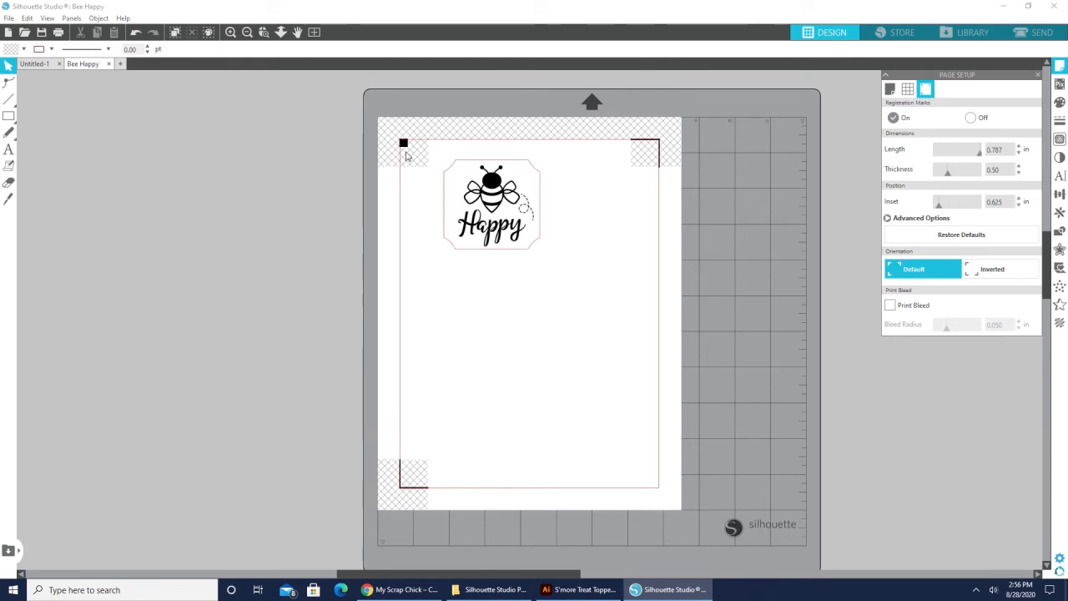
{"action": "mouse_move", "coordinate": [429, 142]}
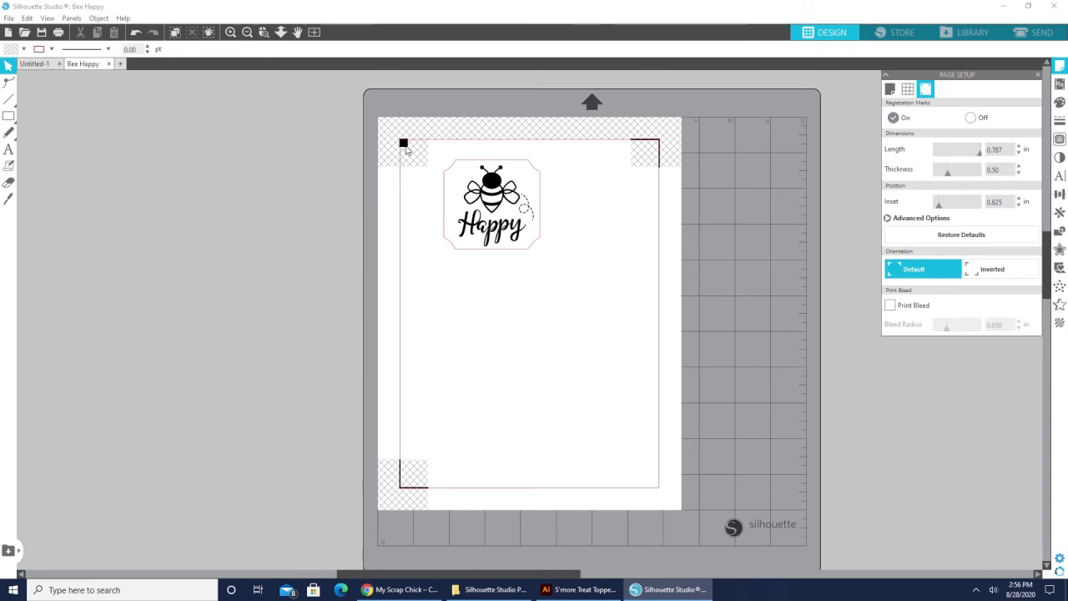
{"action": "mouse_move", "coordinate": [657, 162]}
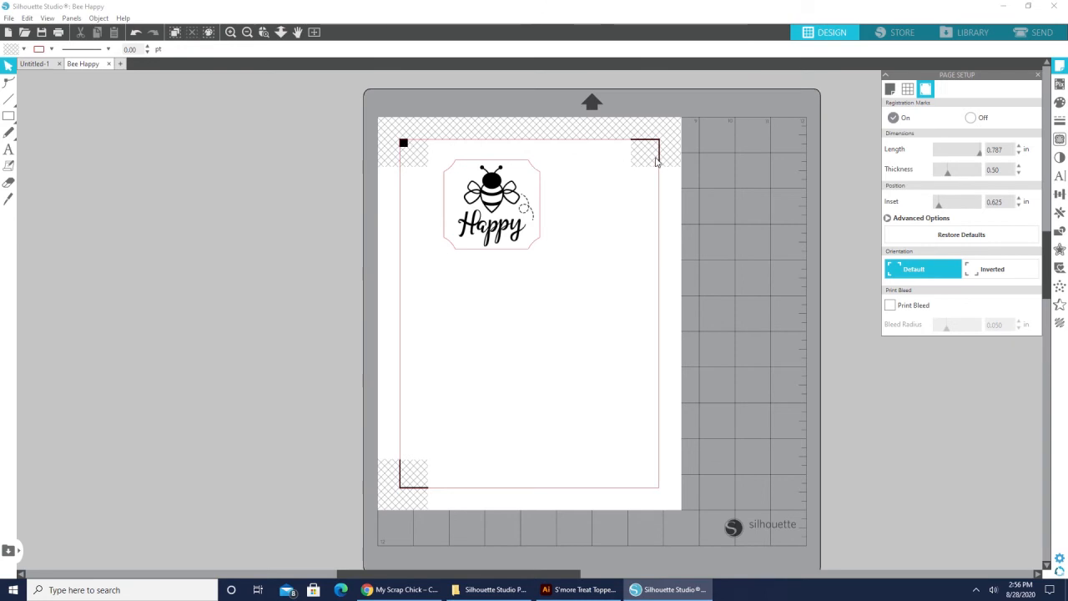
{"action": "mouse_move", "coordinate": [391, 507]}
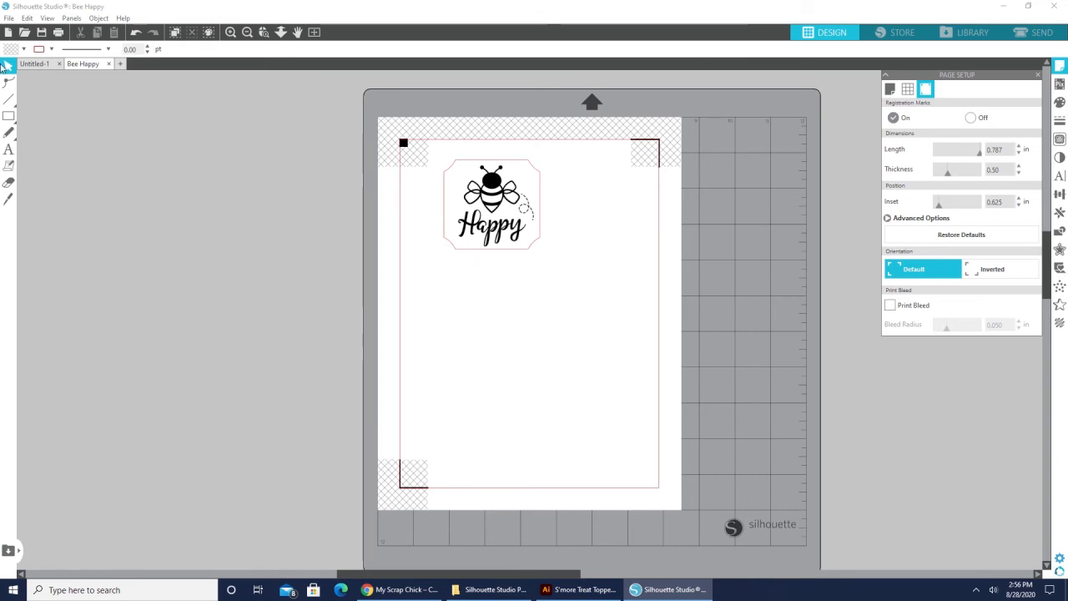
Merge Good Times, Friends, Treats.png from the PNG folder onto the page
{"action": "left_click", "coordinate": [9, 18]}
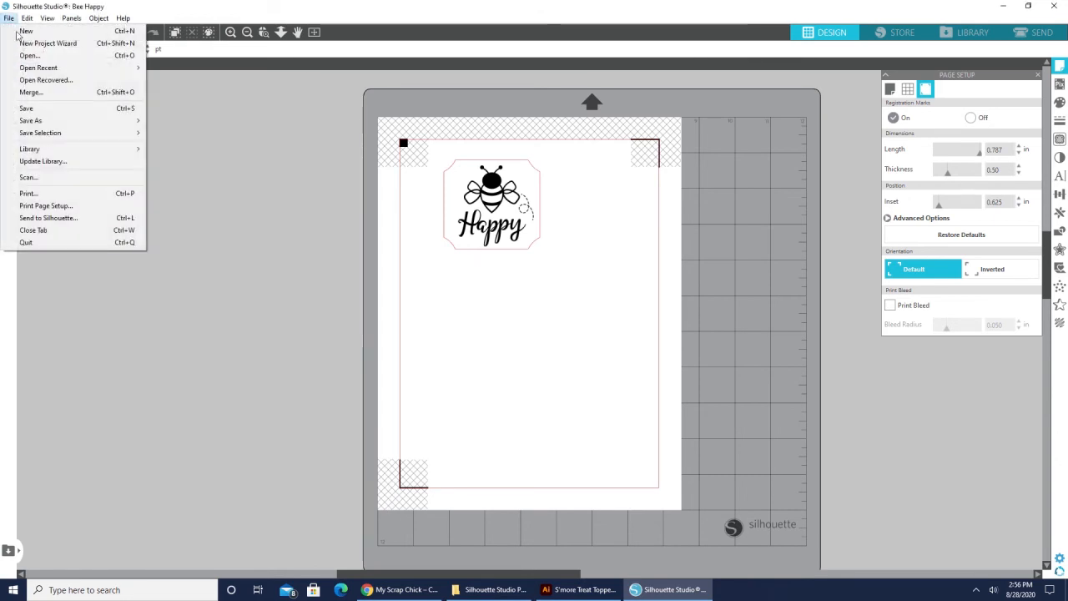
{"action": "left_click", "coordinate": [25, 31]}
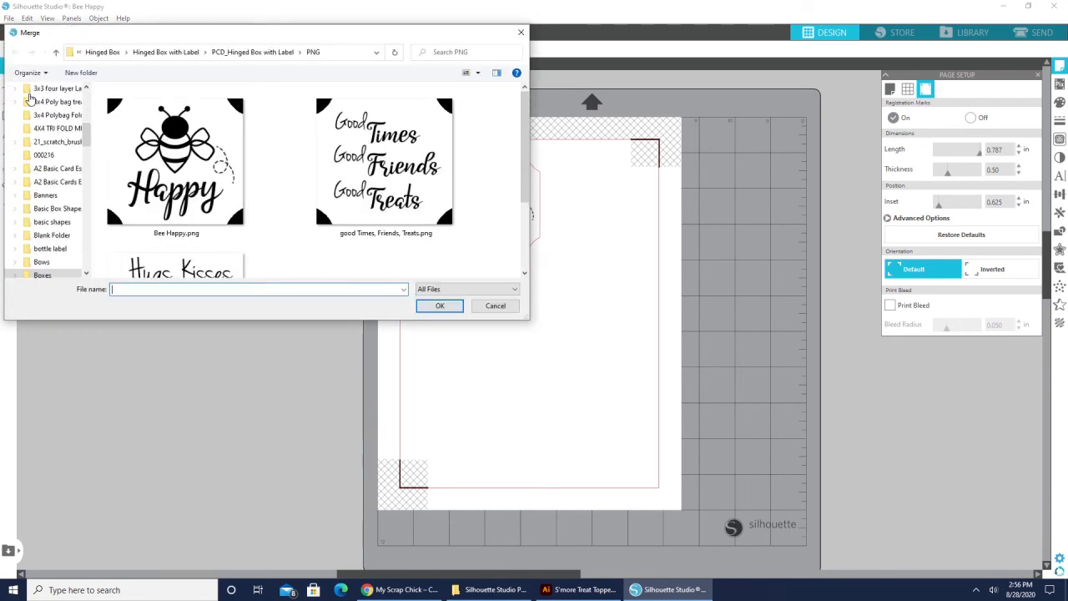
{"action": "left_click", "coordinate": [385, 160]}
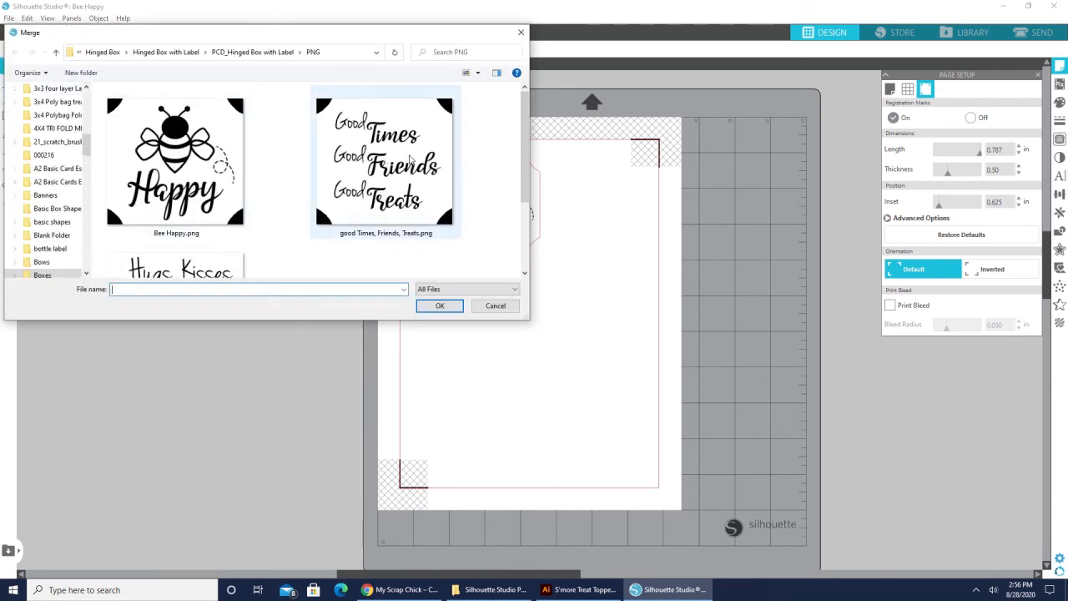
{"action": "mouse_move", "coordinate": [408, 151]}
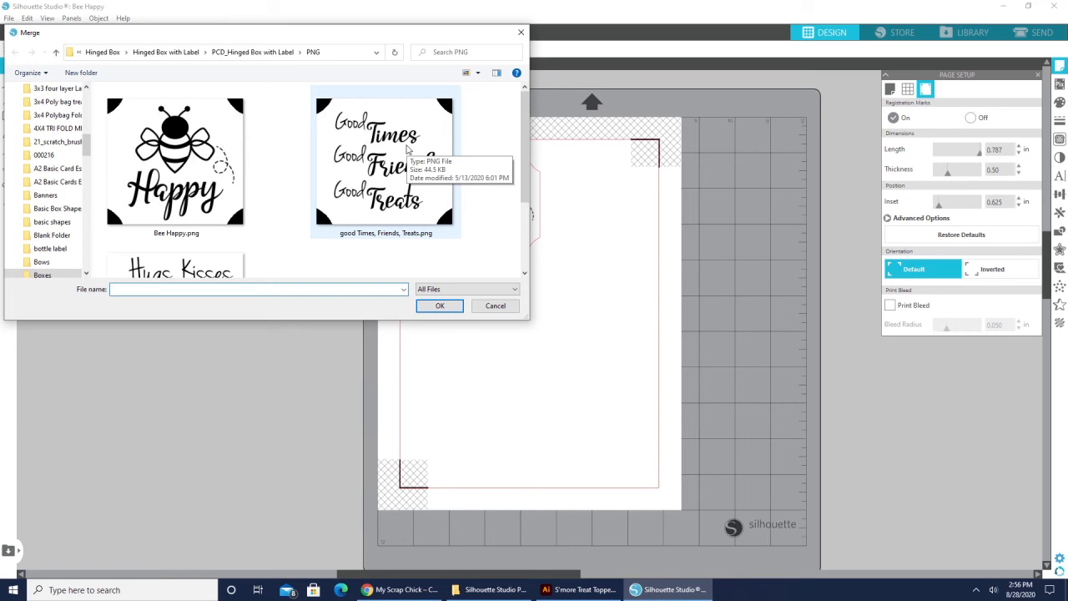
{"action": "left_click", "coordinate": [385, 161]}
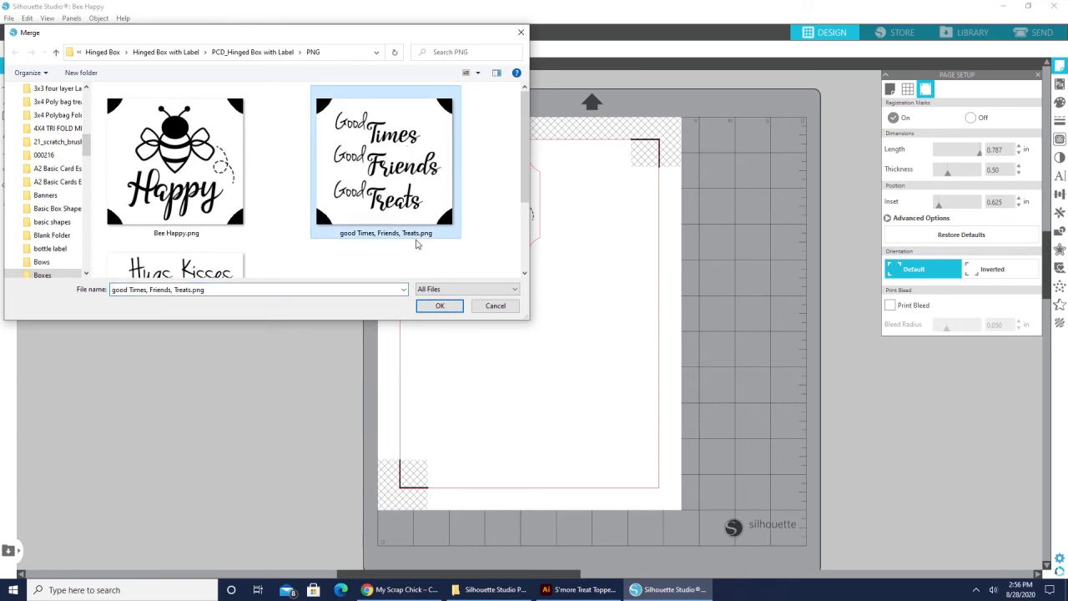
{"action": "left_click", "coordinate": [439, 305]}
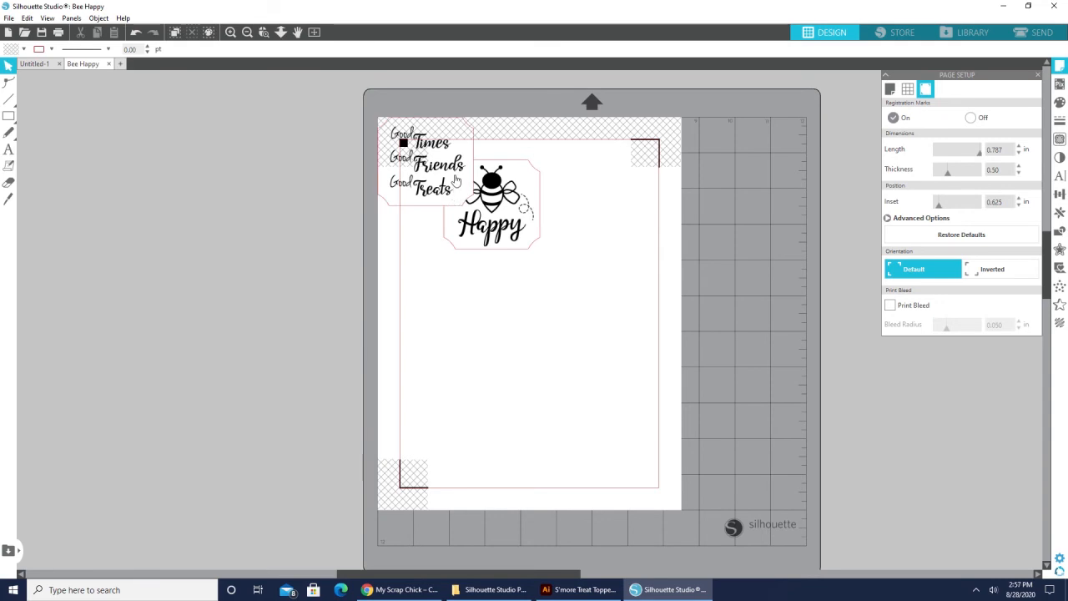
Drag the Good Times label off the registration mark to sit beside Bee Happy
{"action": "left_click_drag", "start_coordinate": [426, 162], "coordinate": [567, 300]}
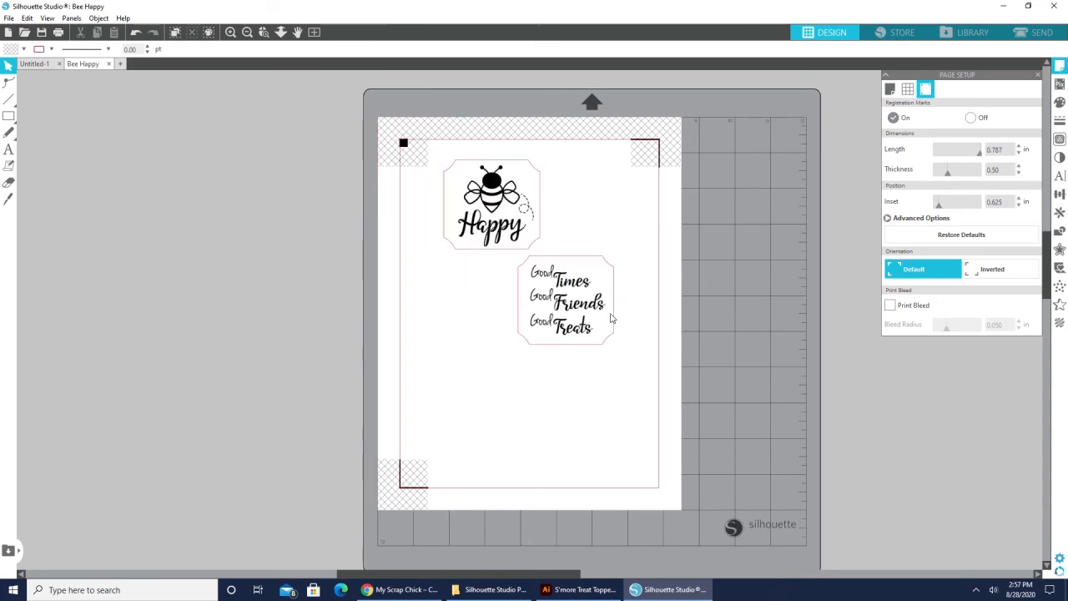
{"action": "left_click_drag", "start_coordinate": [567, 300], "coordinate": [594, 262]}
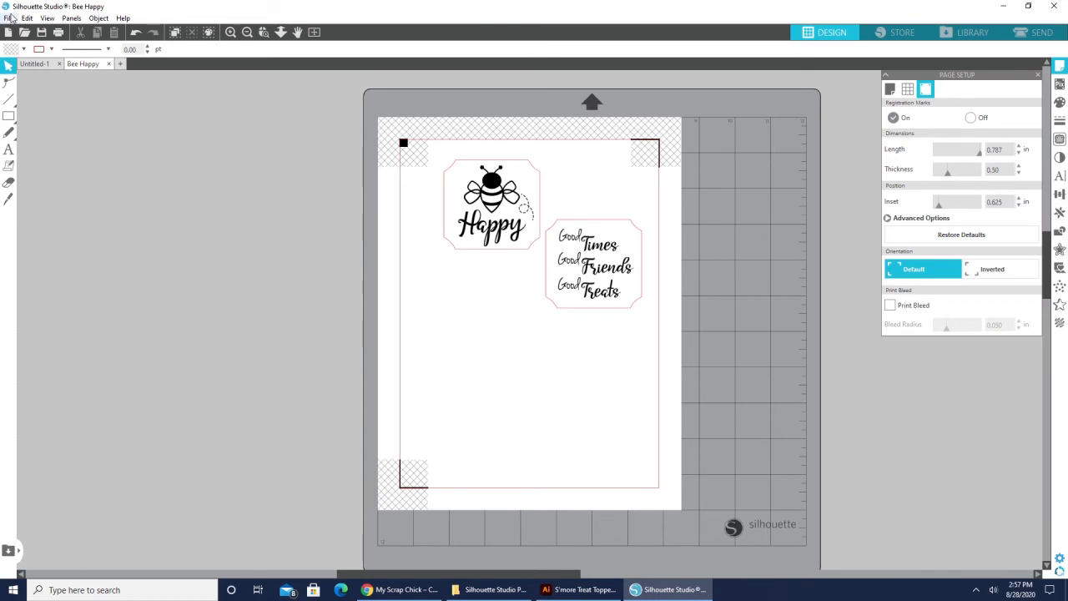
{"action": "left_click", "coordinate": [8, 17]}
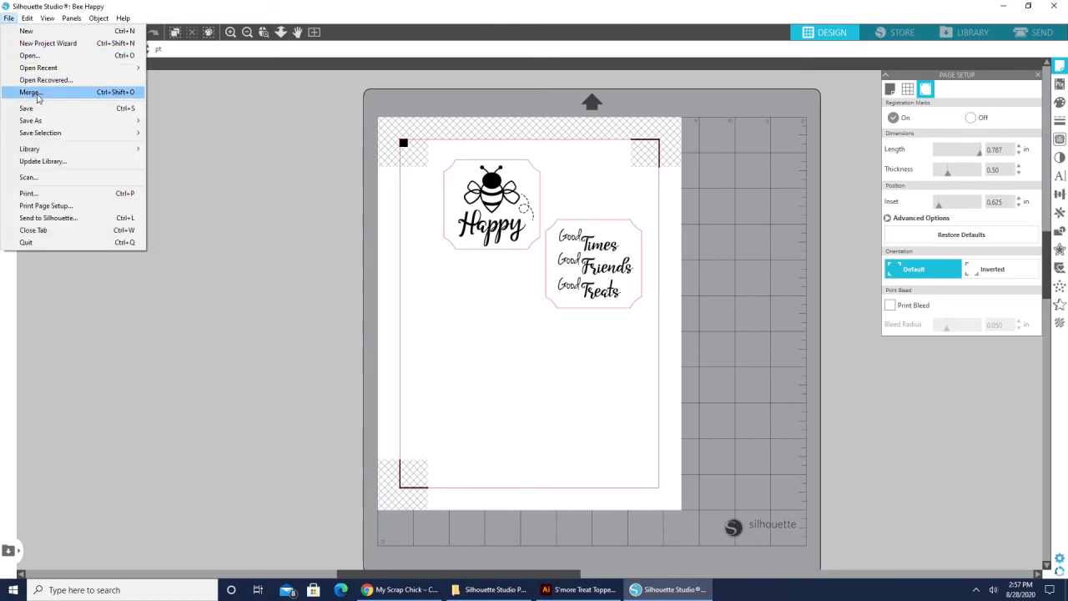
Merge let your dreams bloom.png from the PCD_Ticket Book and Box PNG folder
{"action": "left_click", "coordinate": [30, 91]}
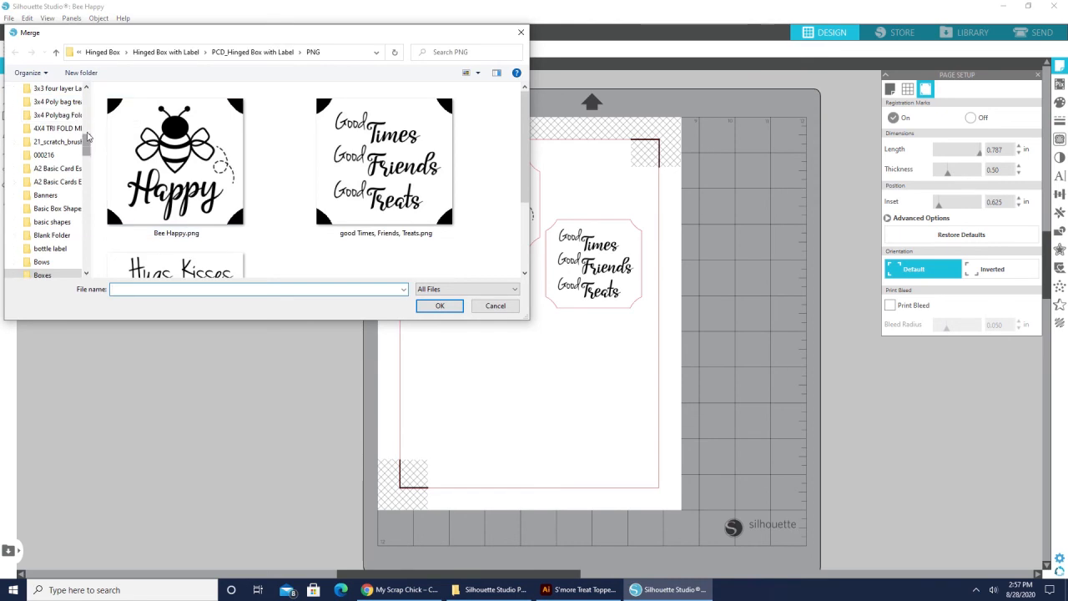
{"action": "scroll", "scroll_direction": "up", "scroll_amount": 3}
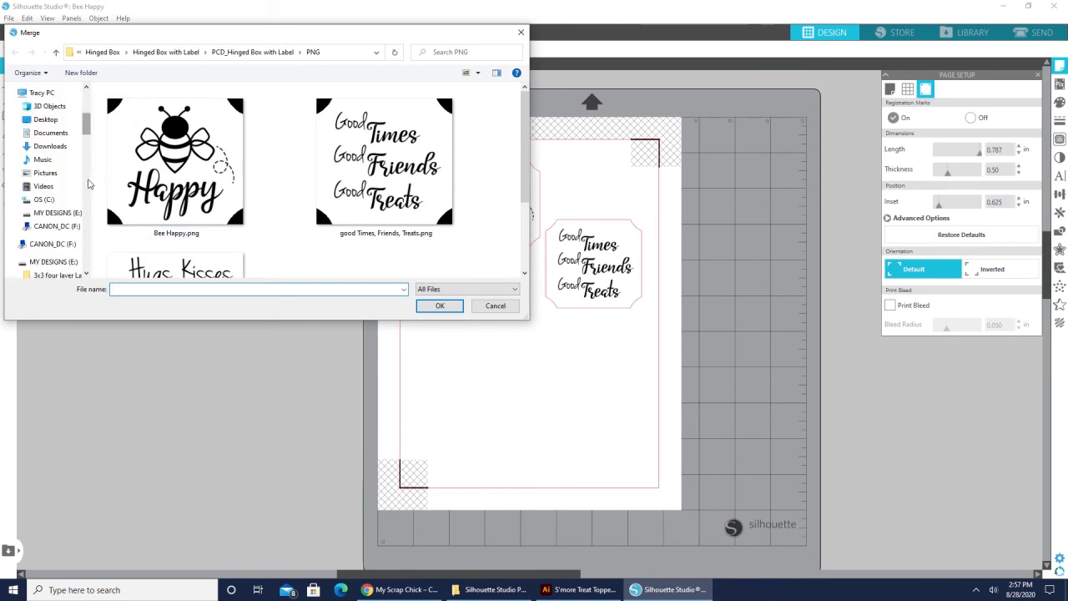
{"action": "scroll", "scroll_direction": "down", "scroll_amount": 3}
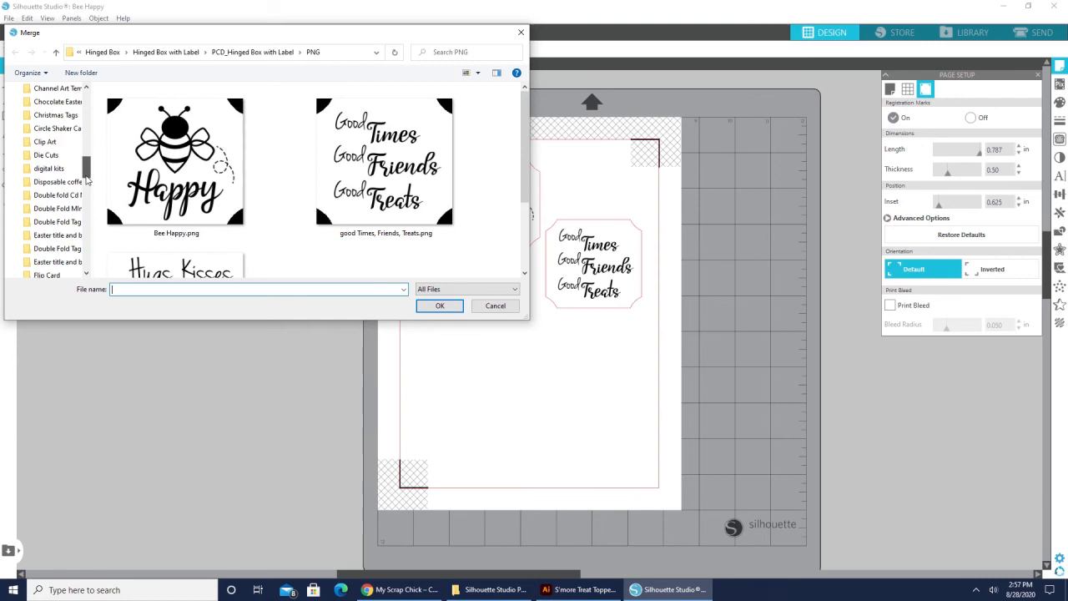
{"action": "scroll", "scroll_direction": "down", "scroll_amount": 3}
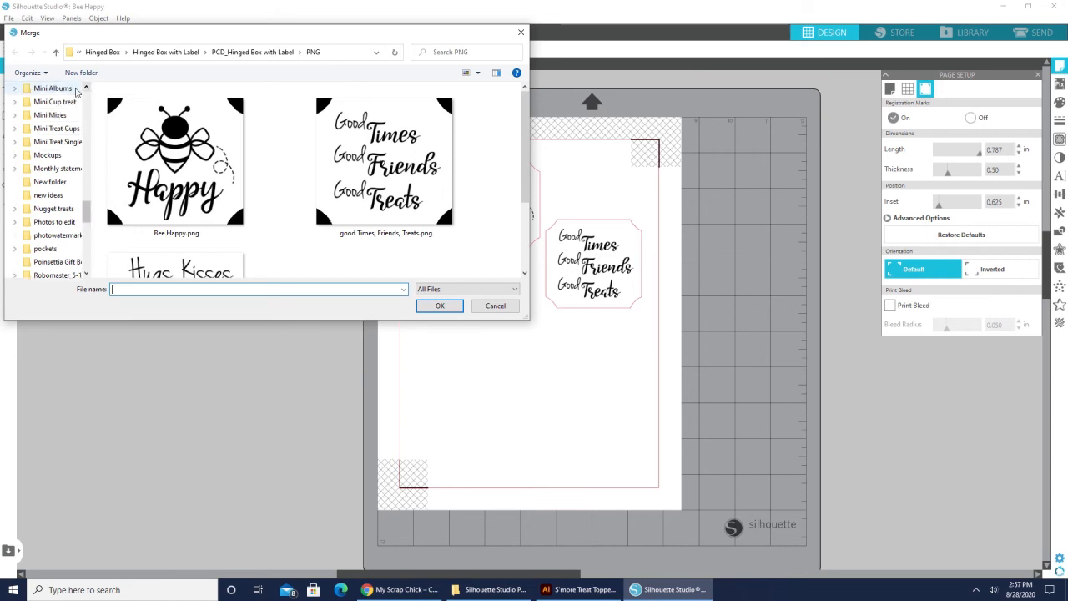
{"action": "left_click", "coordinate": [53, 87]}
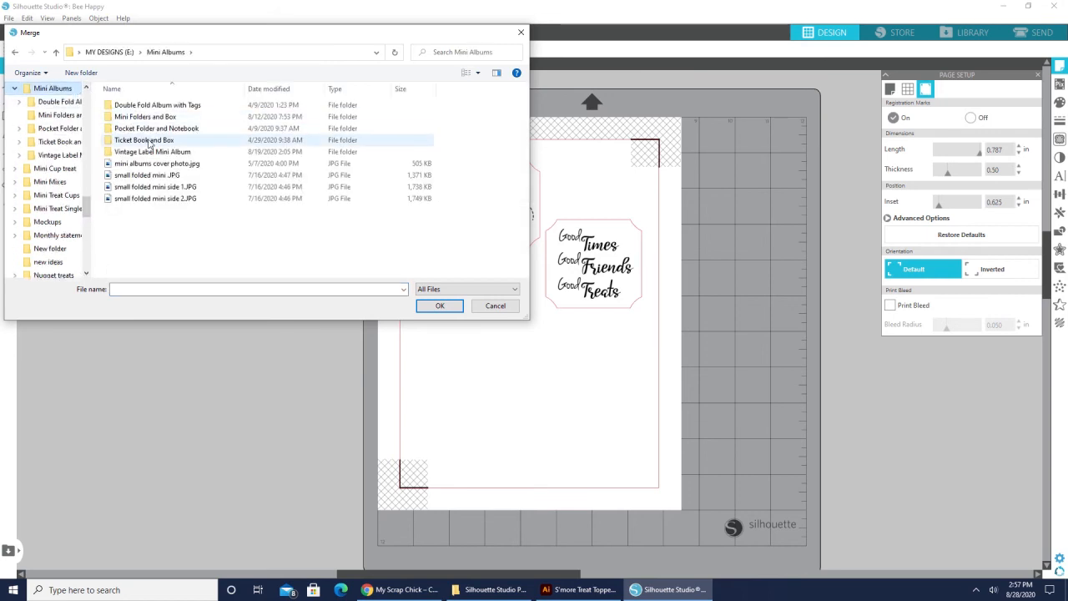
{"action": "double_click", "coordinate": [144, 139]}
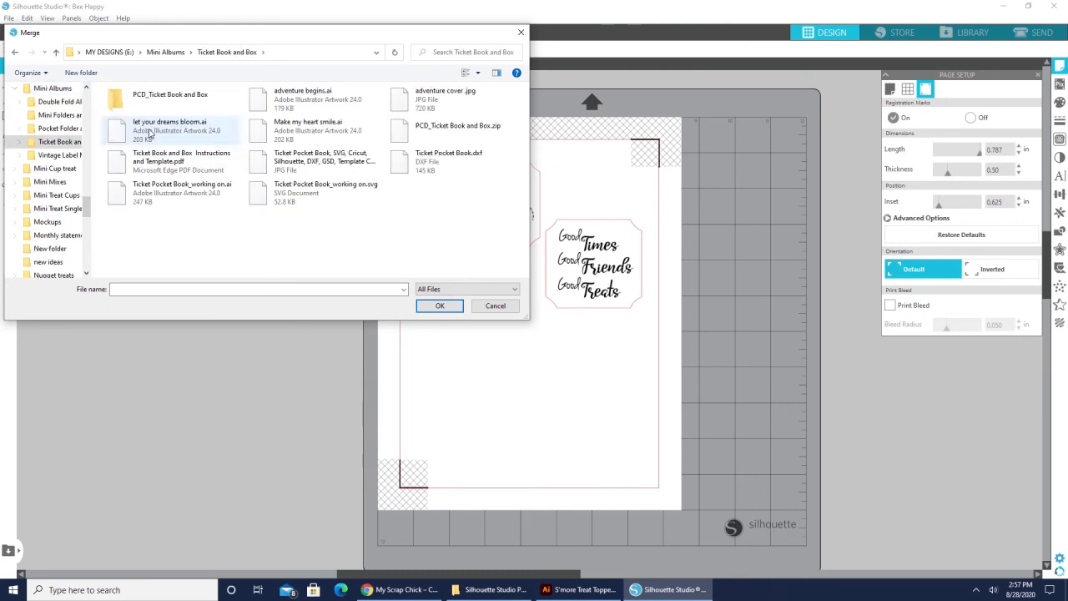
{"action": "double_click", "coordinate": [170, 94]}
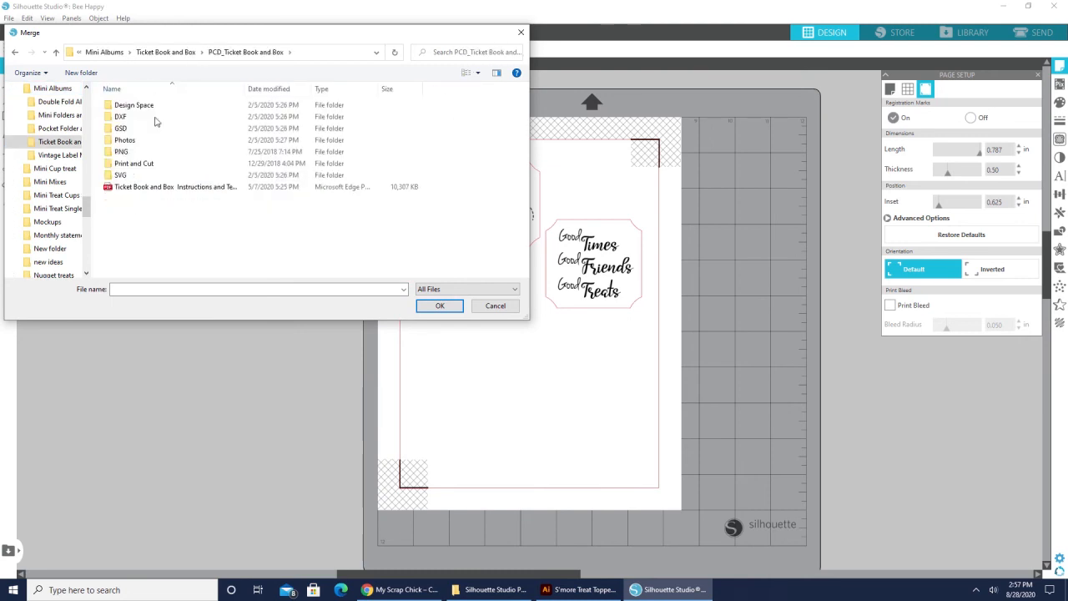
{"action": "left_click", "coordinate": [122, 151]}
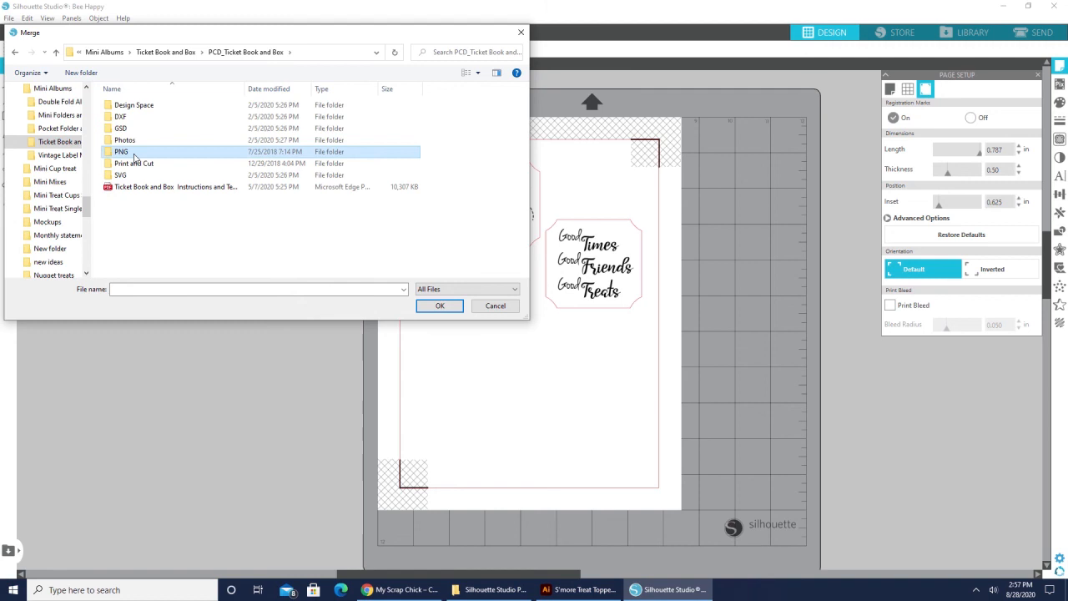
{"action": "double_click", "coordinate": [122, 151]}
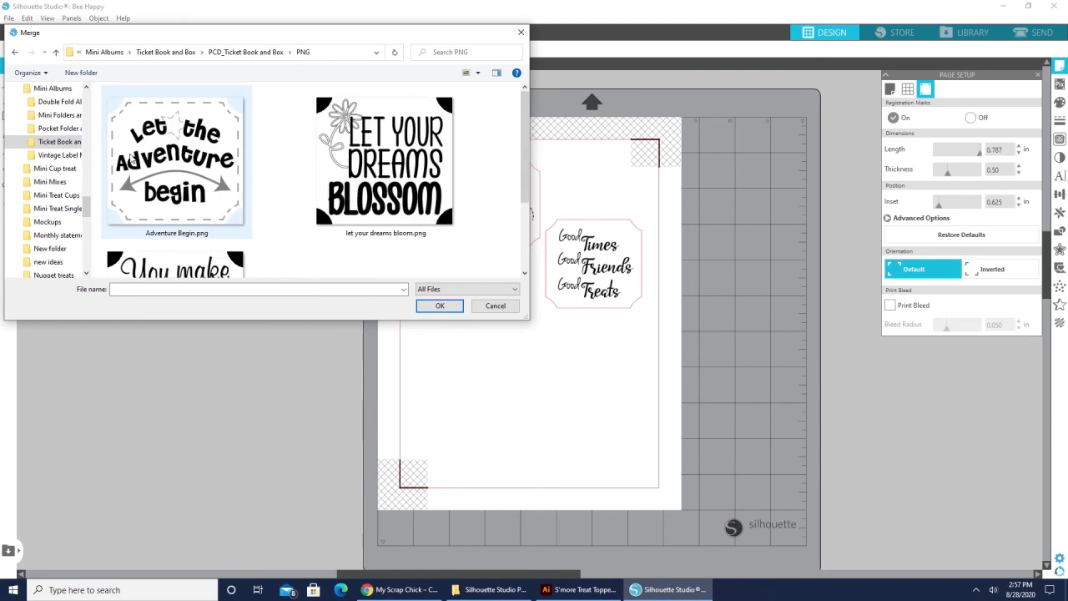
{"action": "left_click", "coordinate": [384, 161]}
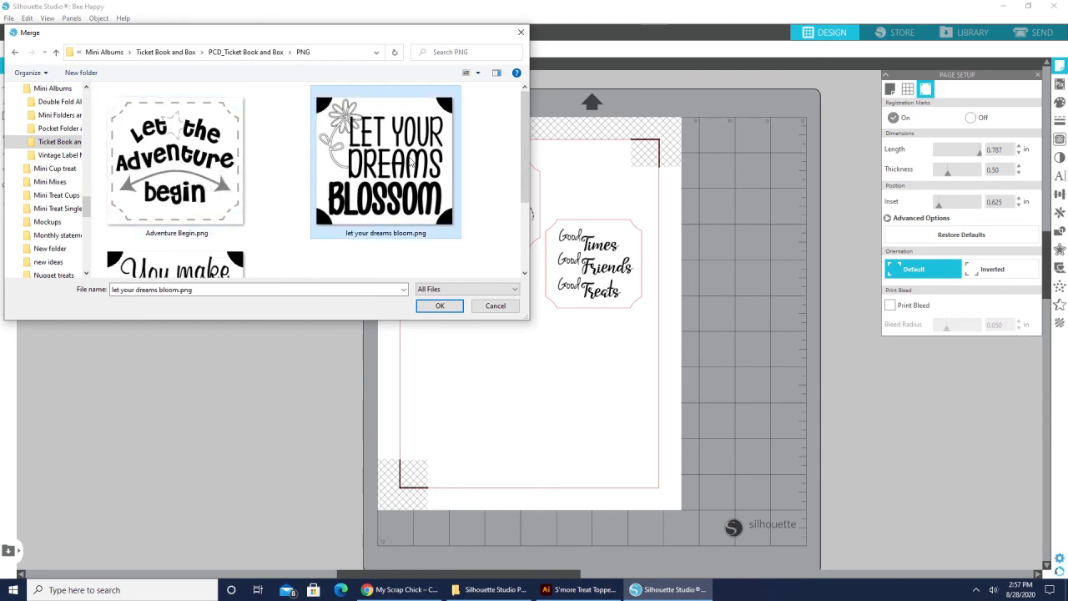
{"action": "left_click", "coordinate": [439, 305]}
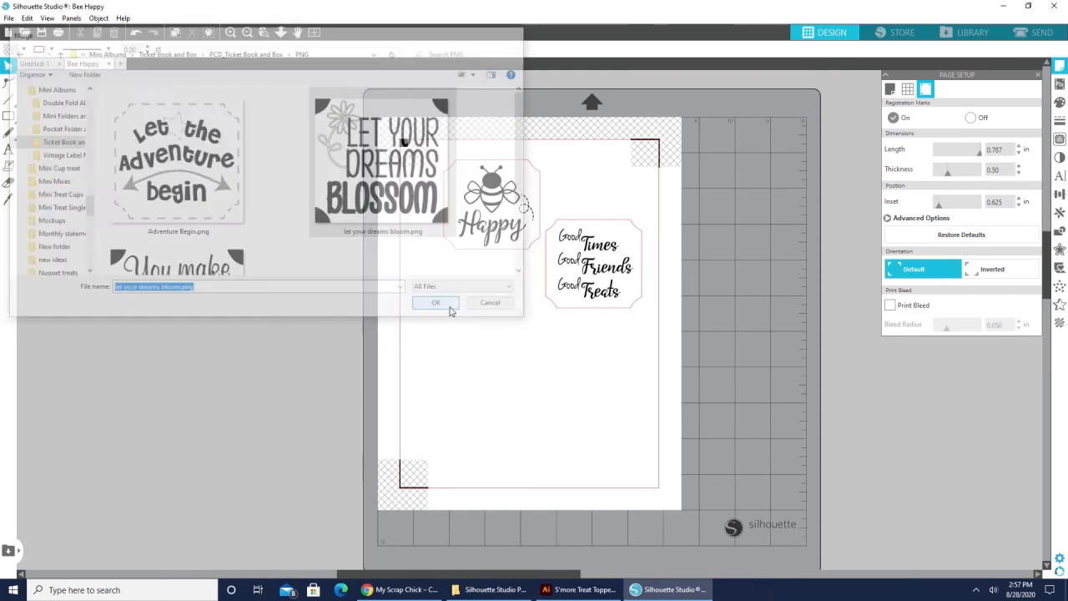
Select the merged Let Your Dreams Blossom label and place it below Bee Happy
{"action": "left_click", "coordinate": [436, 302]}
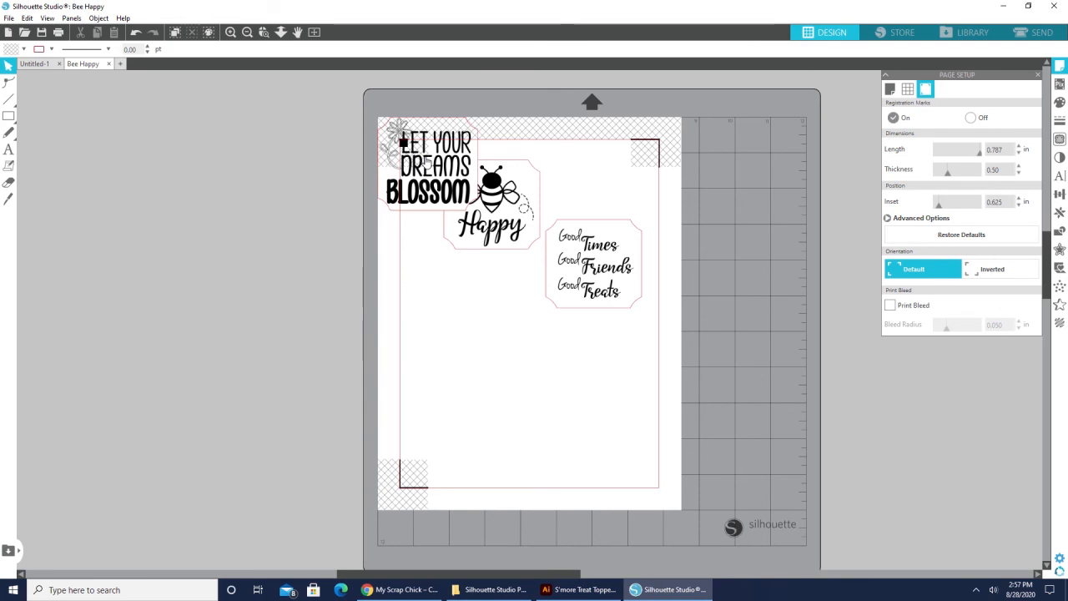
{"action": "left_click_drag", "start_coordinate": [430, 167], "coordinate": [475, 317]}
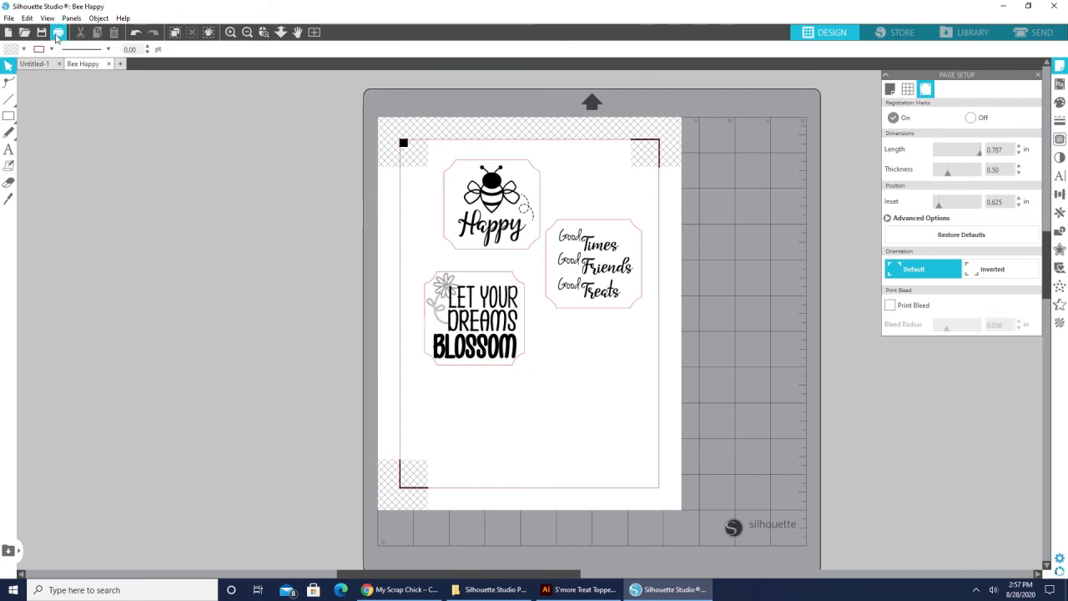
{"action": "mouse_move", "coordinate": [57, 32]}
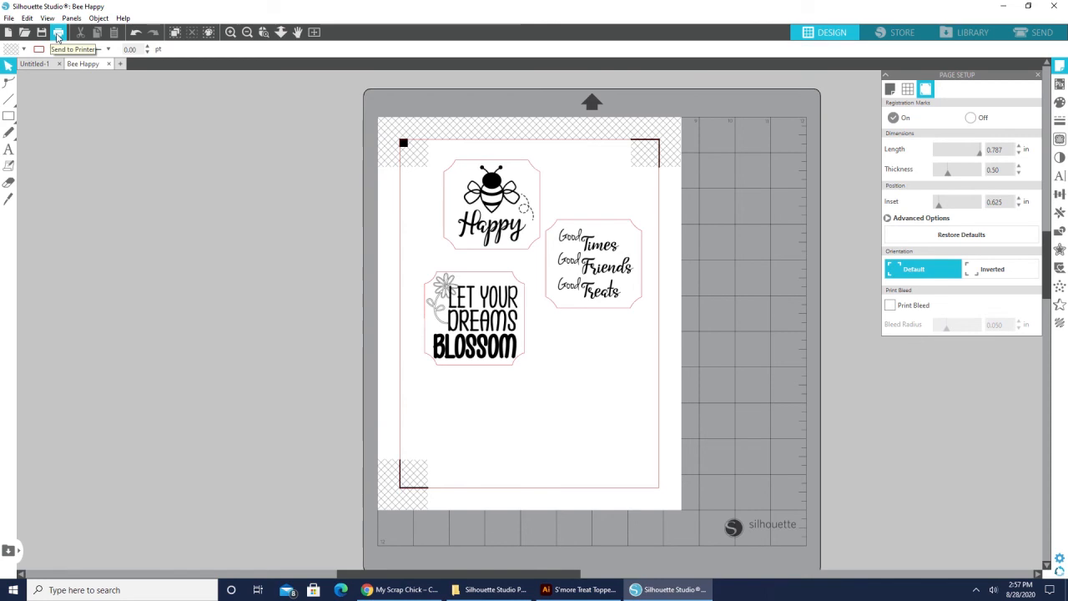
Check the three labels and registration marks in print preview, then close it
{"action": "left_click", "coordinate": [58, 32]}
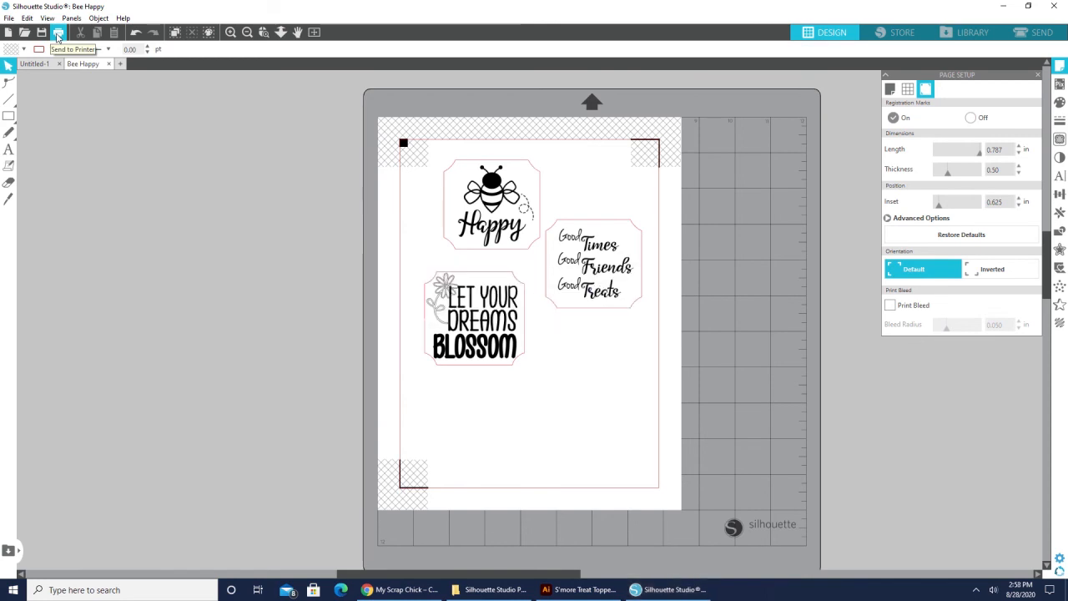
{"action": "left_click", "coordinate": [57, 32]}
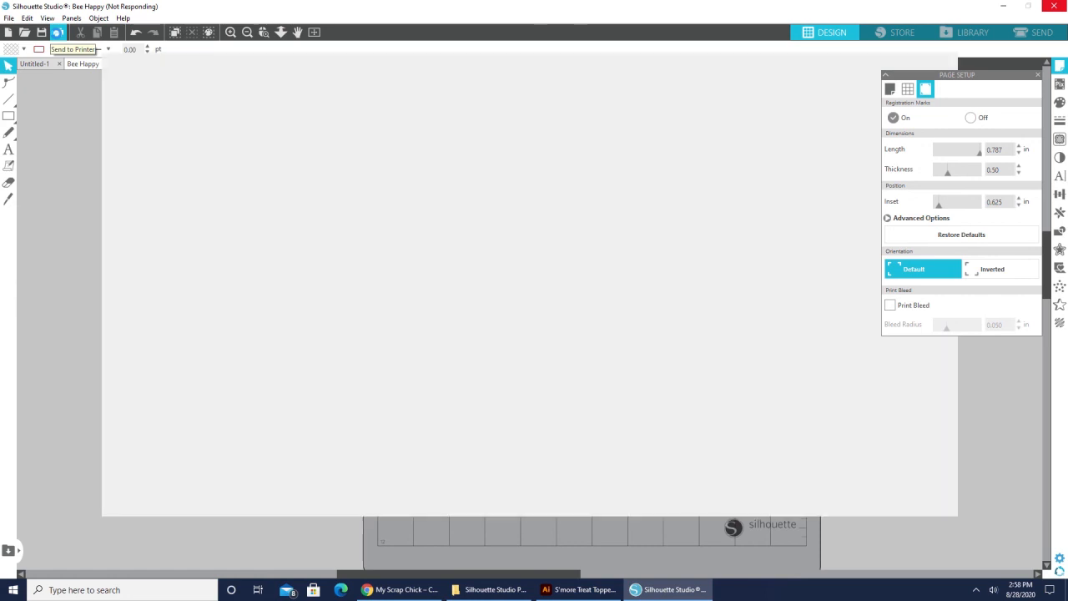
{"action": "left_click", "coordinate": [58, 33]}
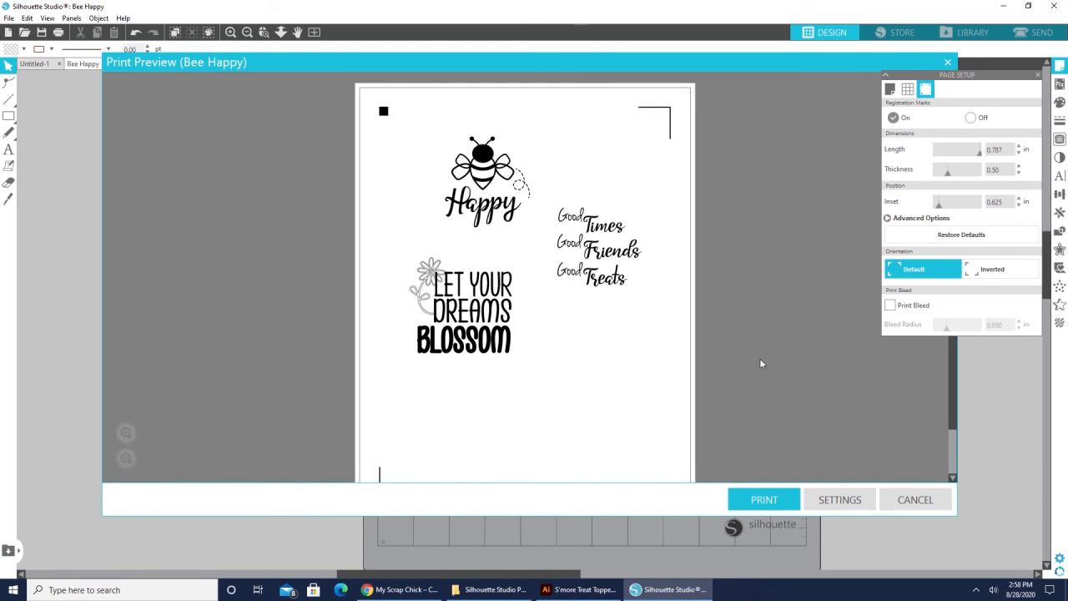
{"action": "mouse_move", "coordinate": [730, 298]}
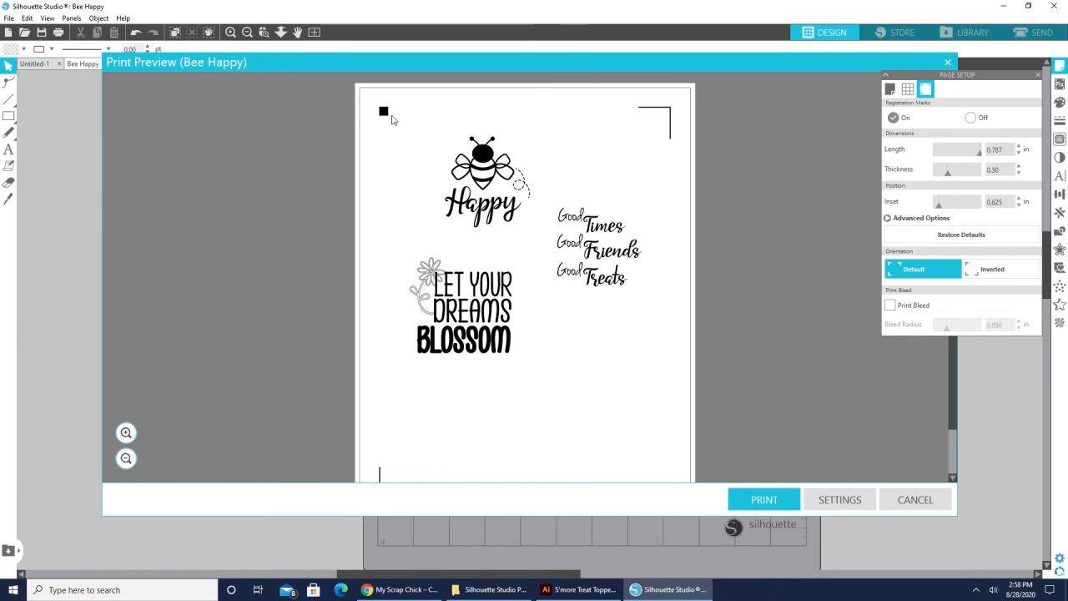
{"action": "mouse_move", "coordinate": [805, 386]}
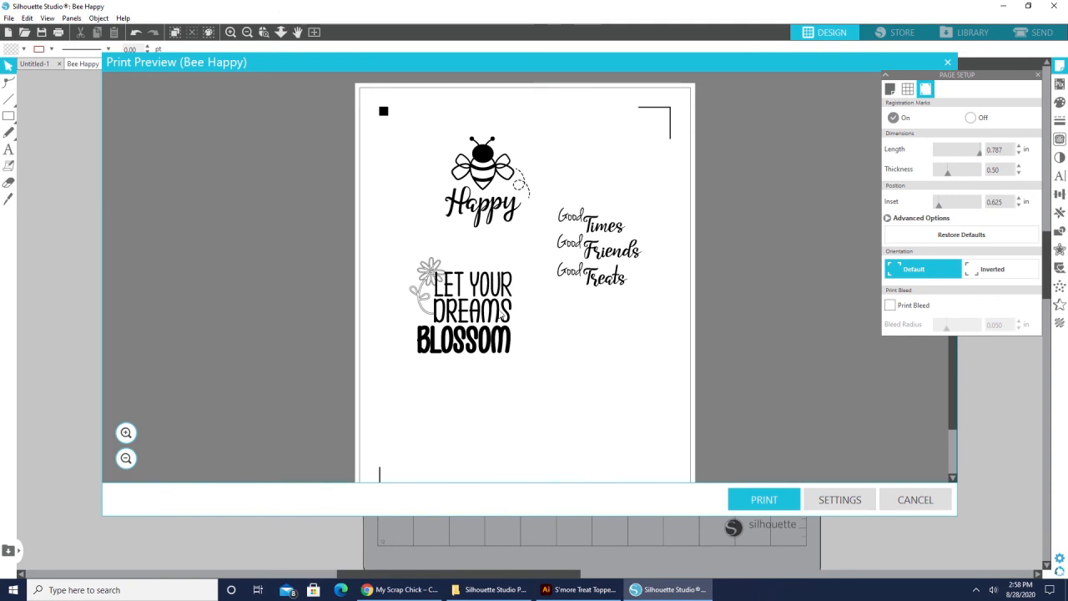
{"action": "mouse_move", "coordinate": [521, 378]}
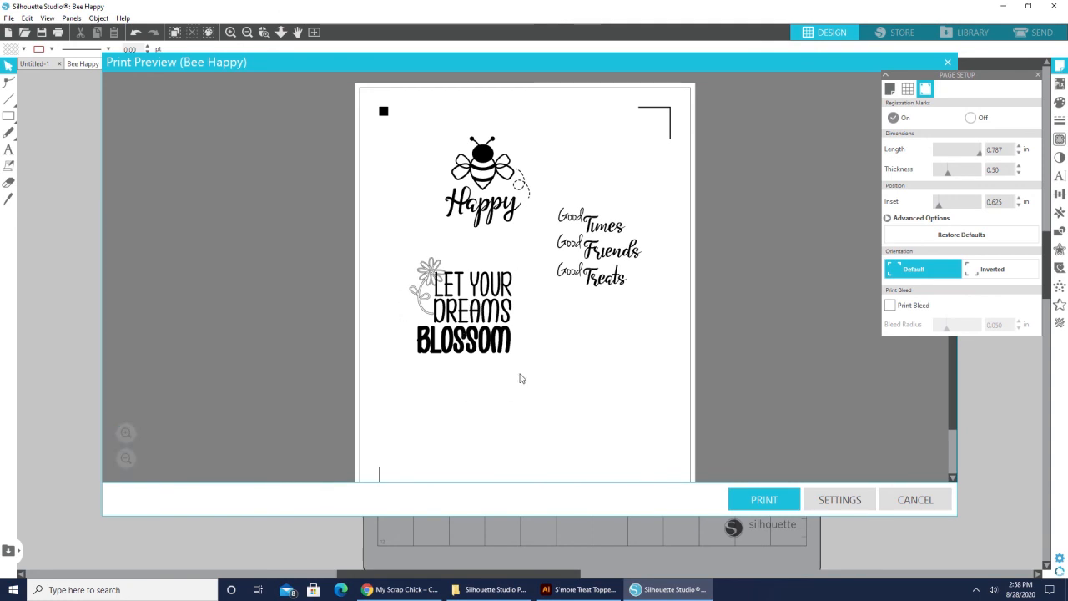
{"action": "mouse_move", "coordinate": [543, 359]}
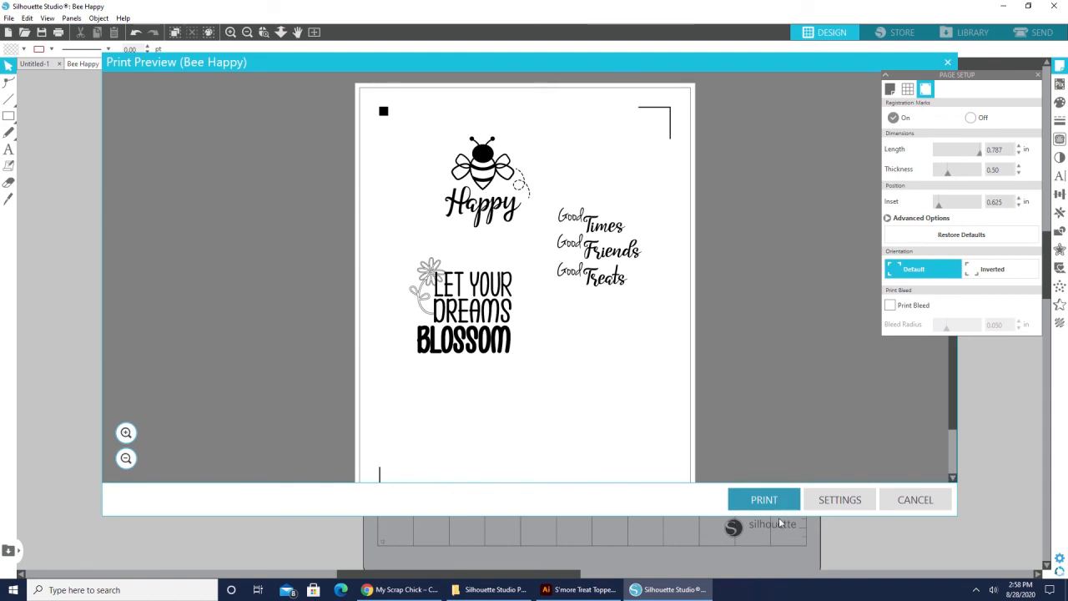
{"action": "mouse_move", "coordinate": [946, 64]}
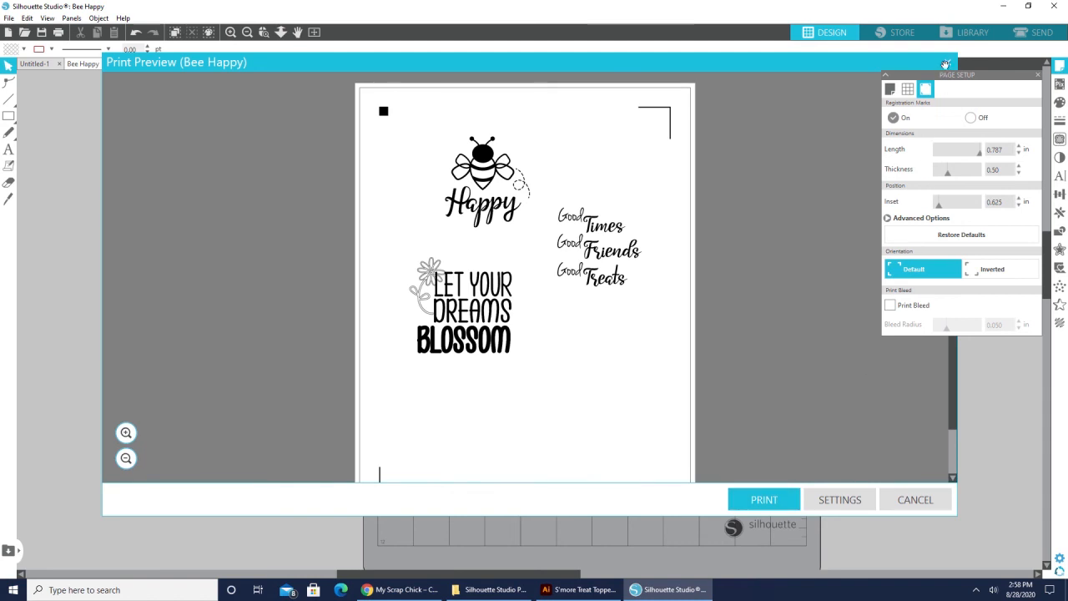
{"action": "left_click", "coordinate": [914, 499]}
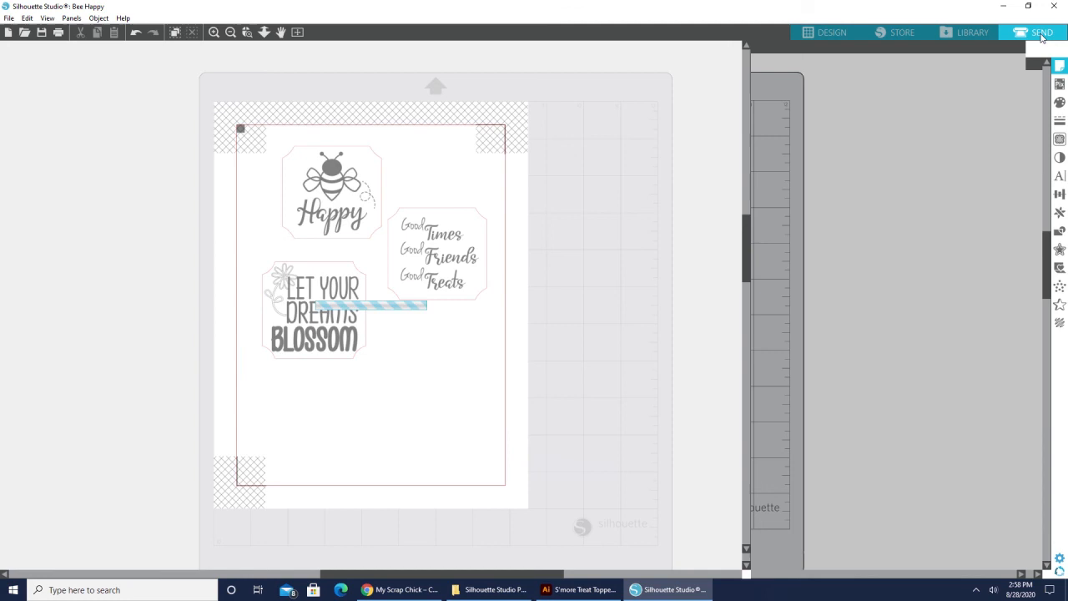
Switch to the Send panel to show red cut lines around the three labels
{"action": "left_click", "coordinate": [1041, 32]}
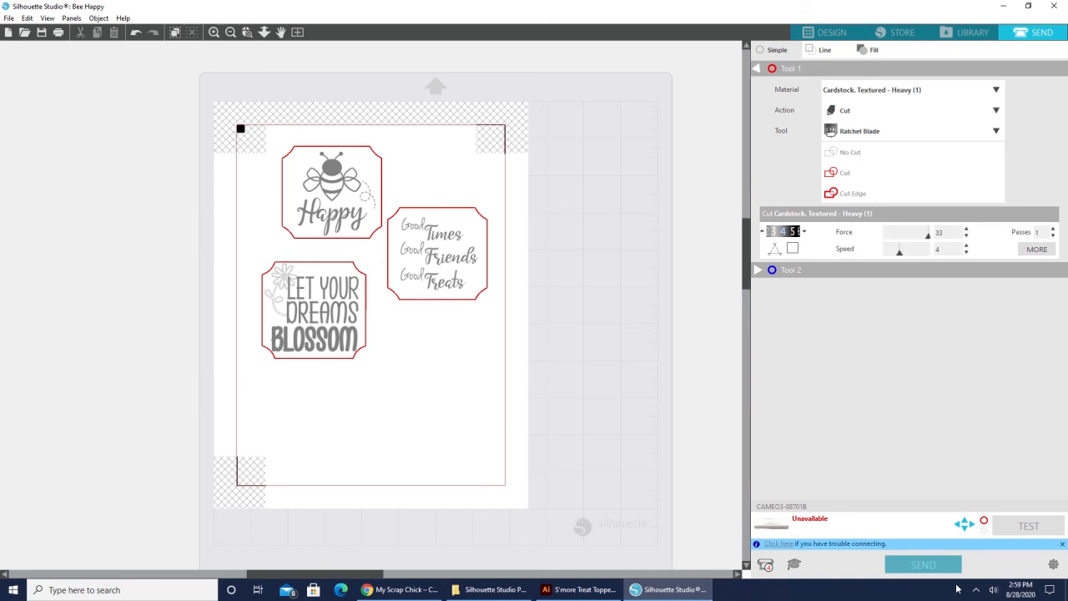
{"action": "mouse_move", "coordinate": [951, 572]}
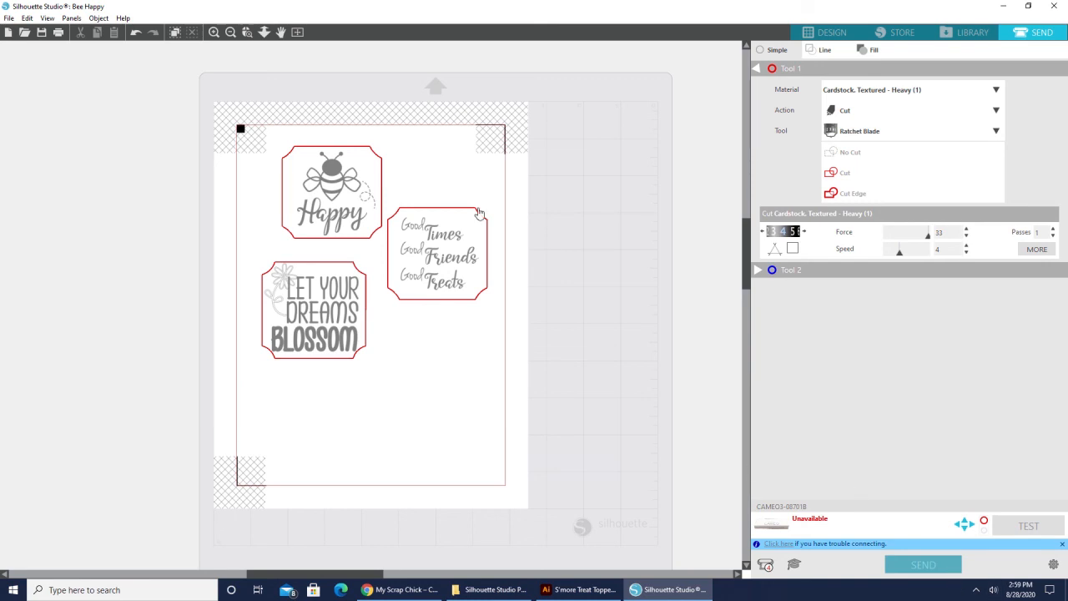
{"action": "mouse_move", "coordinate": [474, 309]}
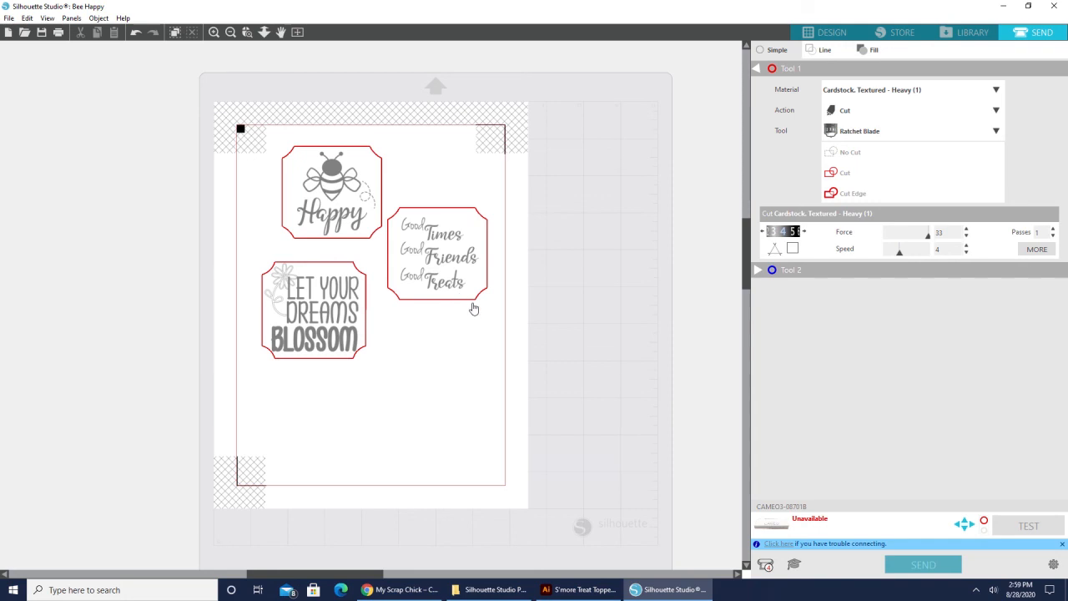